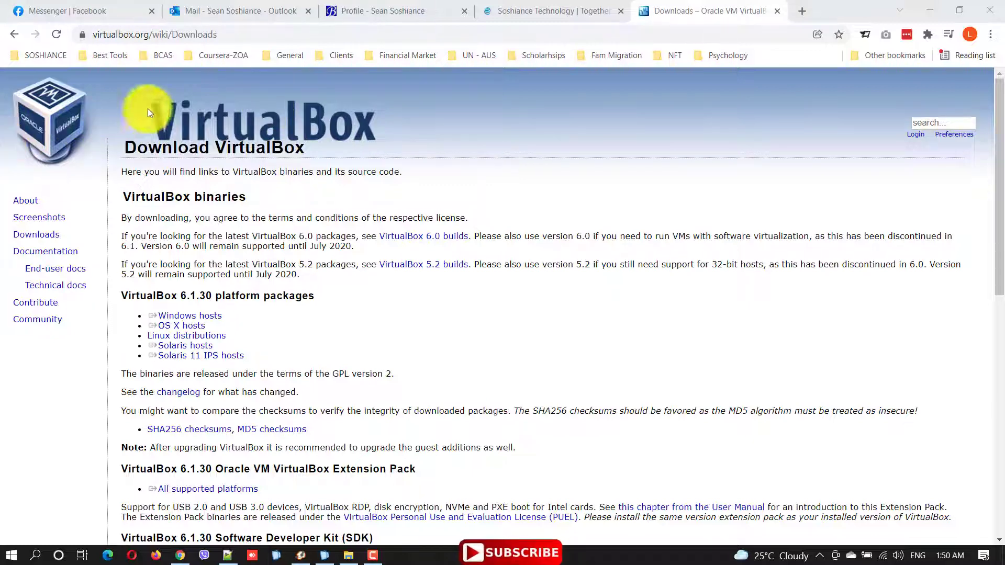
Scroll the VirtualBox downloads page to the Windows hosts and Extension Pack links
{"action": "left_click", "coordinate": [151, 34]}
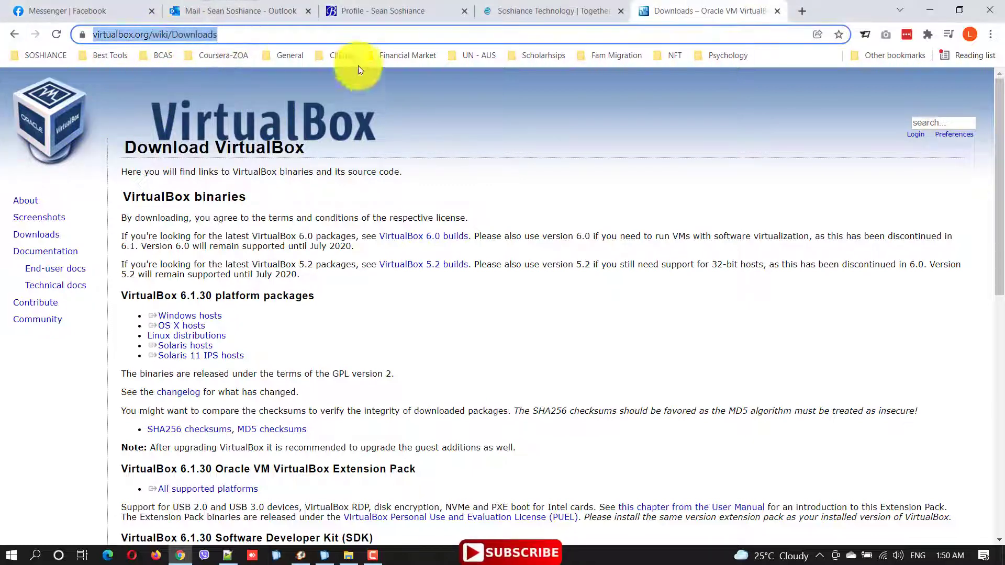
{"action": "mouse_move", "coordinate": [331, 289]}
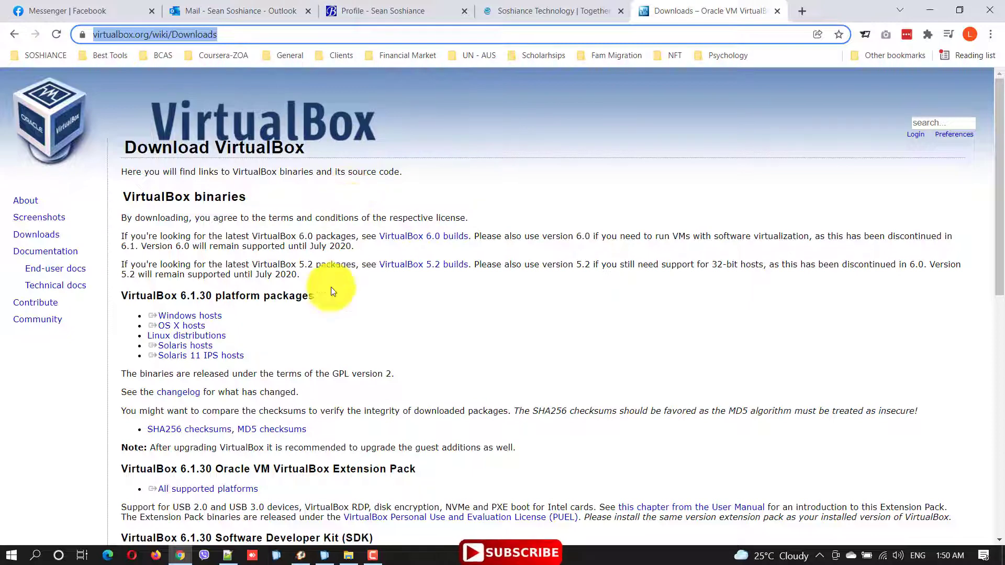
{"action": "scroll", "scroll_direction": "down", "scroll_amount": 3}
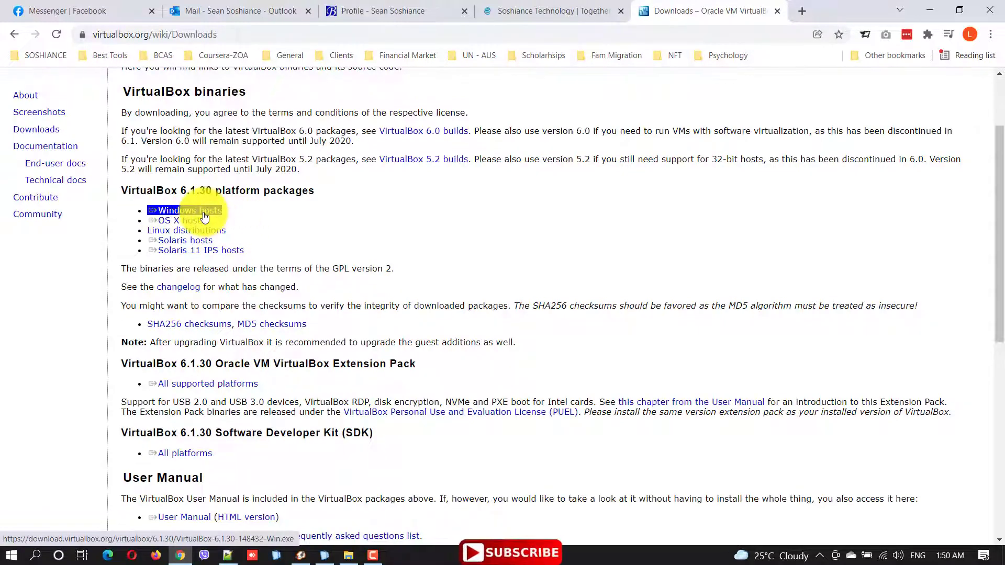
{"action": "scroll", "scroll_direction": "down", "scroll_amount": 3}
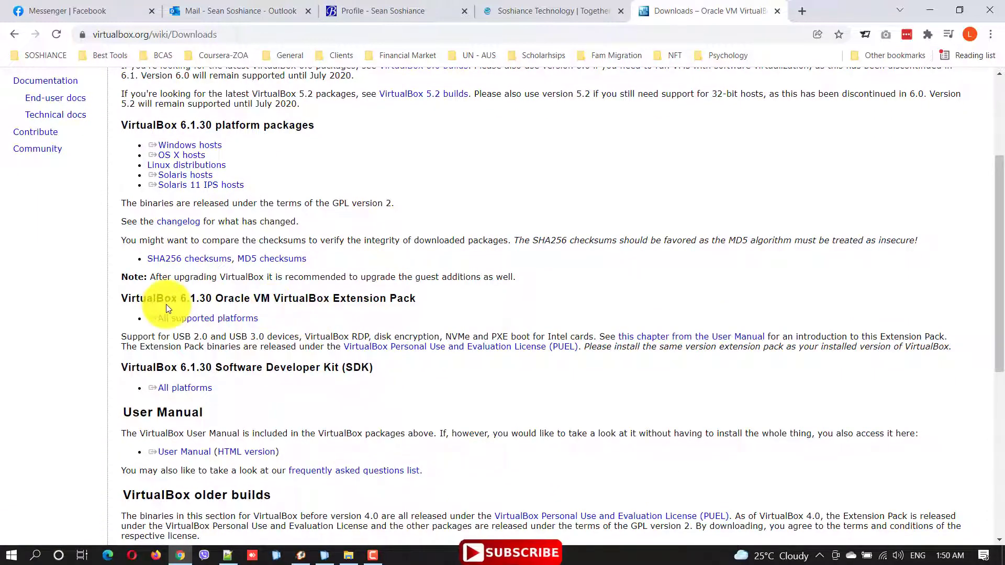
{"action": "mouse_move", "coordinate": [323, 300]}
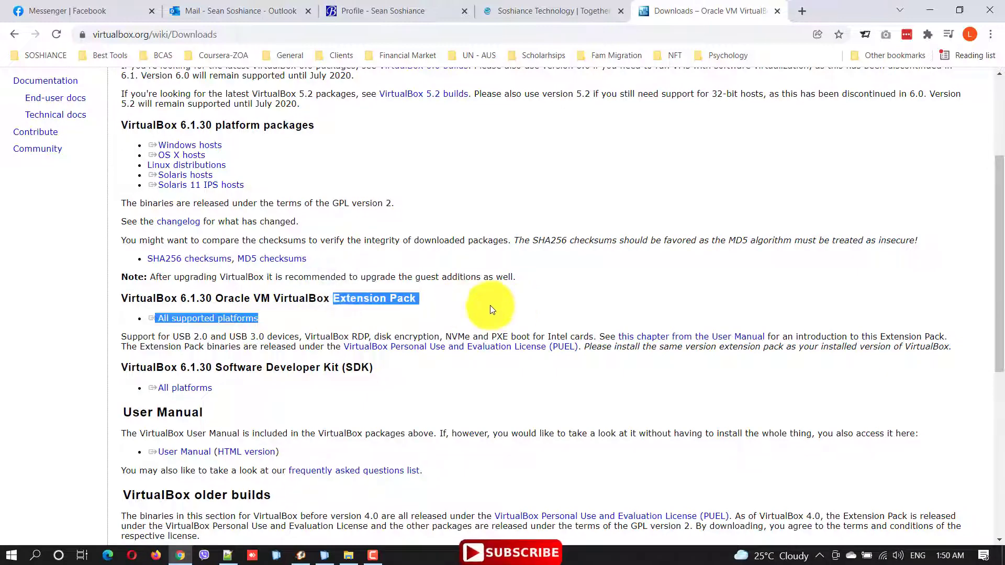
{"action": "mouse_move", "coordinate": [508, 310]}
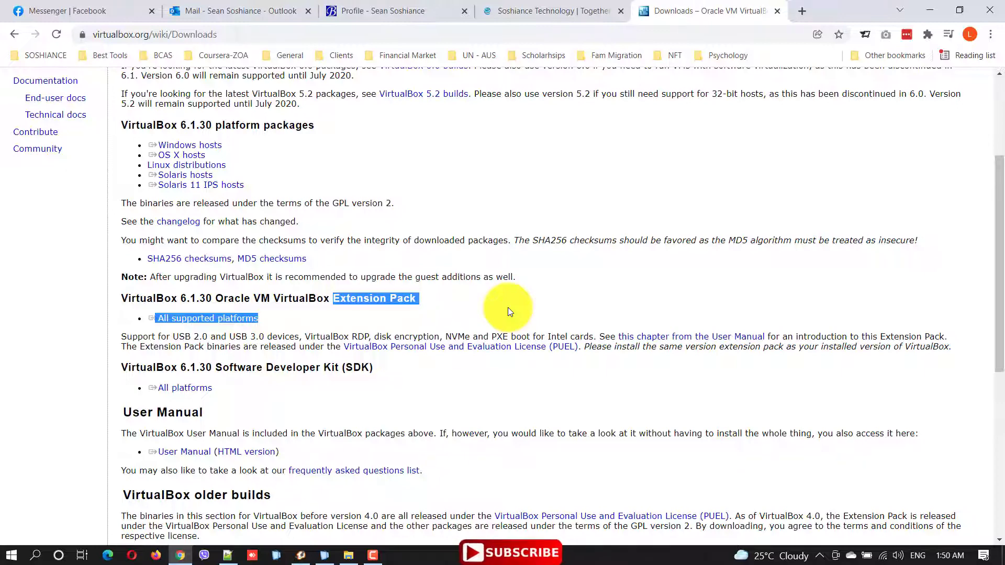
{"action": "mouse_move", "coordinate": [196, 322]}
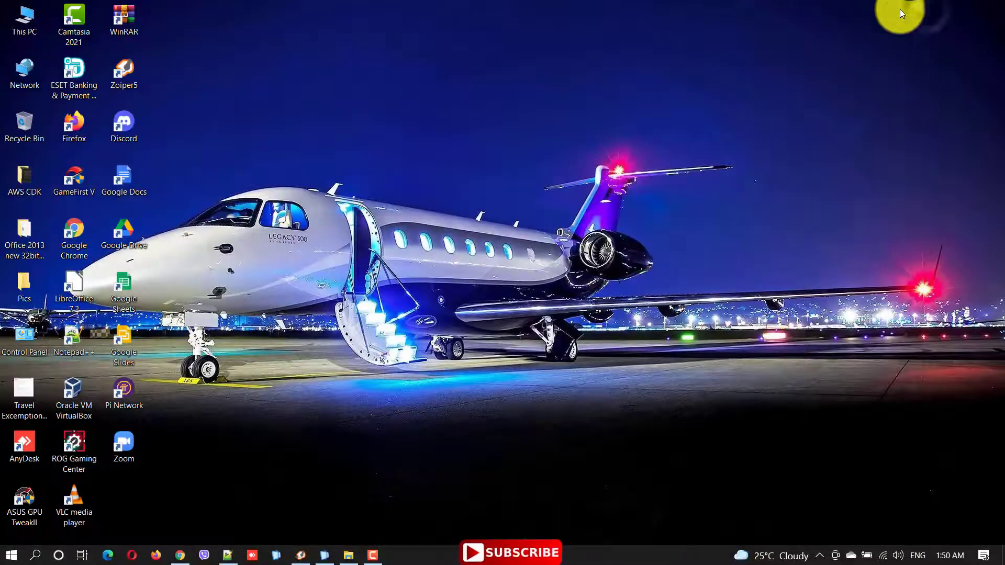
{"action": "mouse_move", "coordinate": [495, 343]}
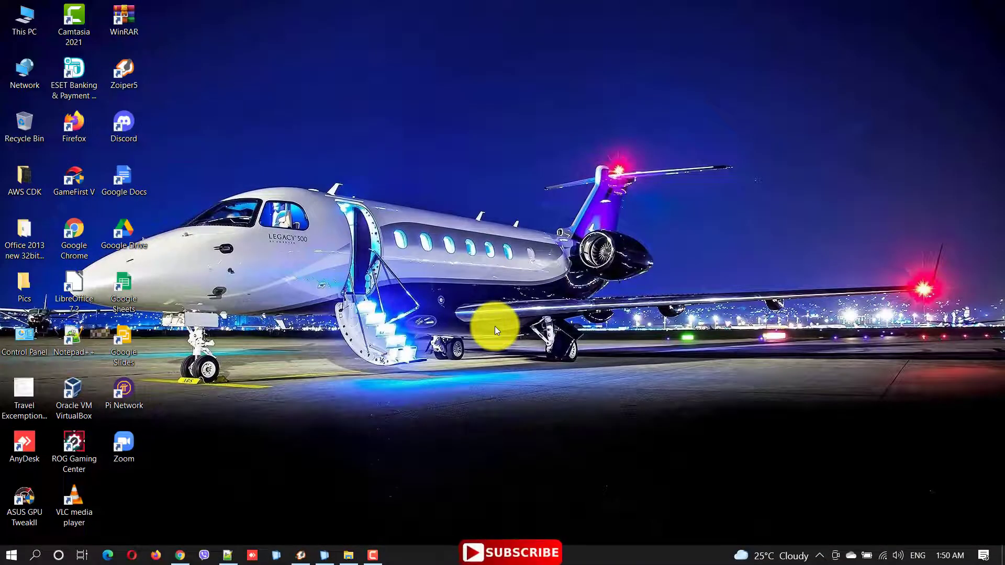
Launch VirtualBox Manager, then select the 6.1.30 installer and Extension Pack in Downloads
{"action": "left_click", "coordinate": [12, 553]}
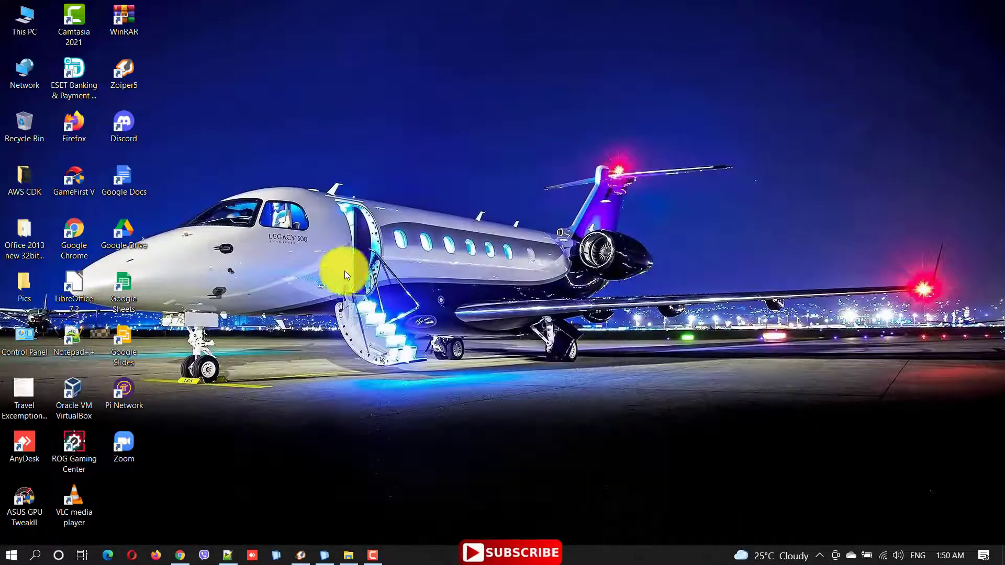
{"action": "double_click", "coordinate": [74, 388]}
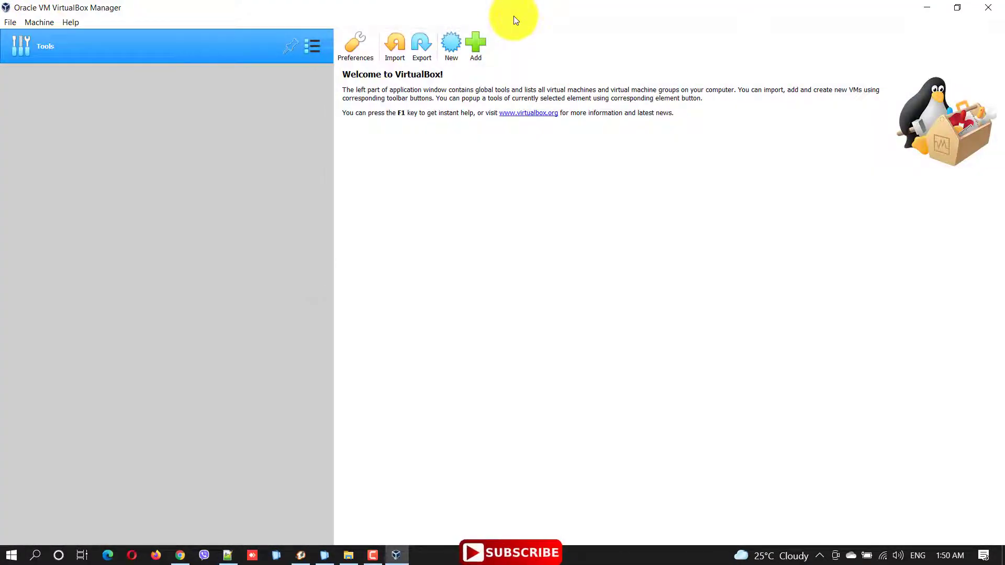
{"action": "left_click", "coordinate": [348, 555]}
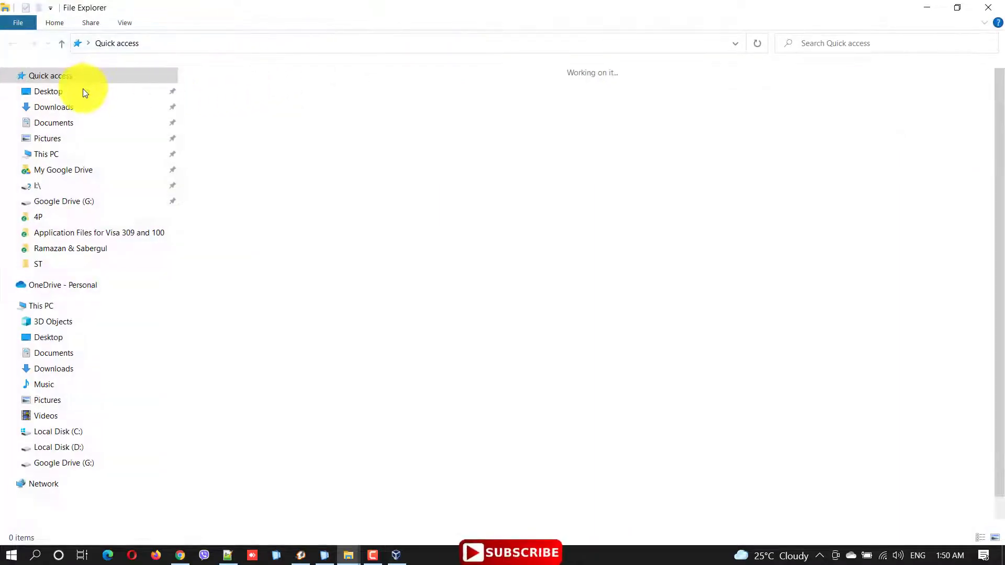
{"action": "left_click", "coordinate": [47, 91]}
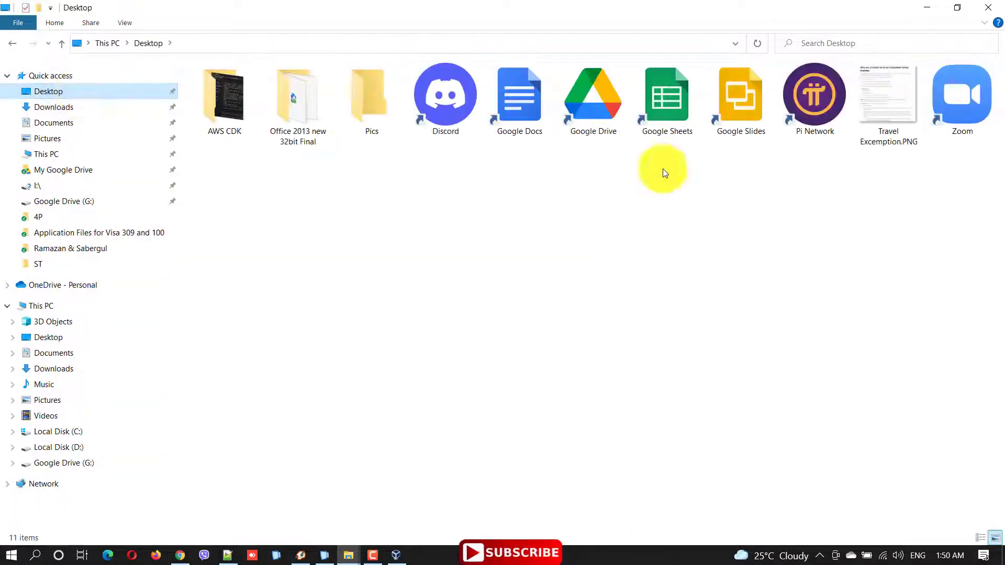
{"action": "left_click", "coordinate": [52, 107]}
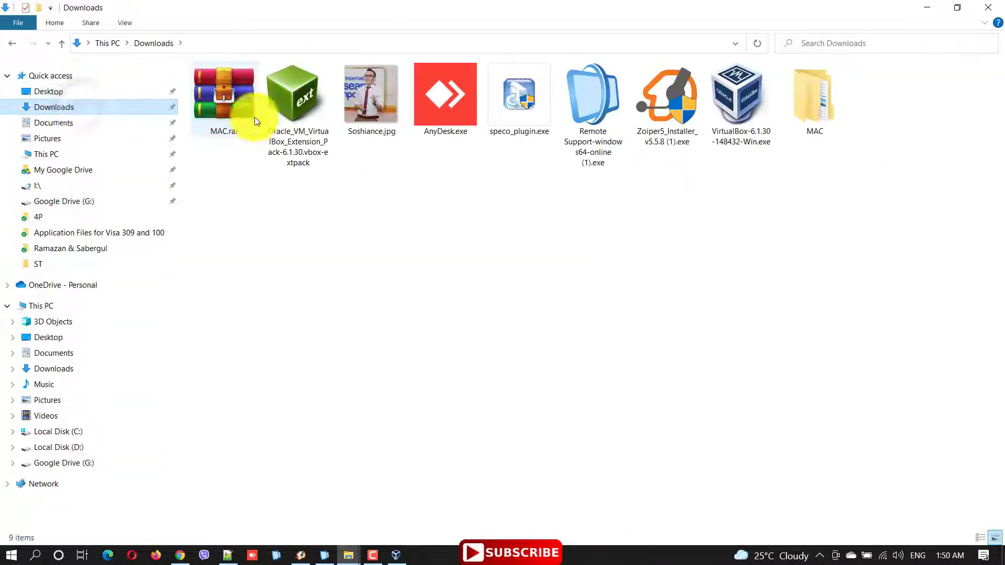
{"action": "left_click", "coordinate": [740, 97]}
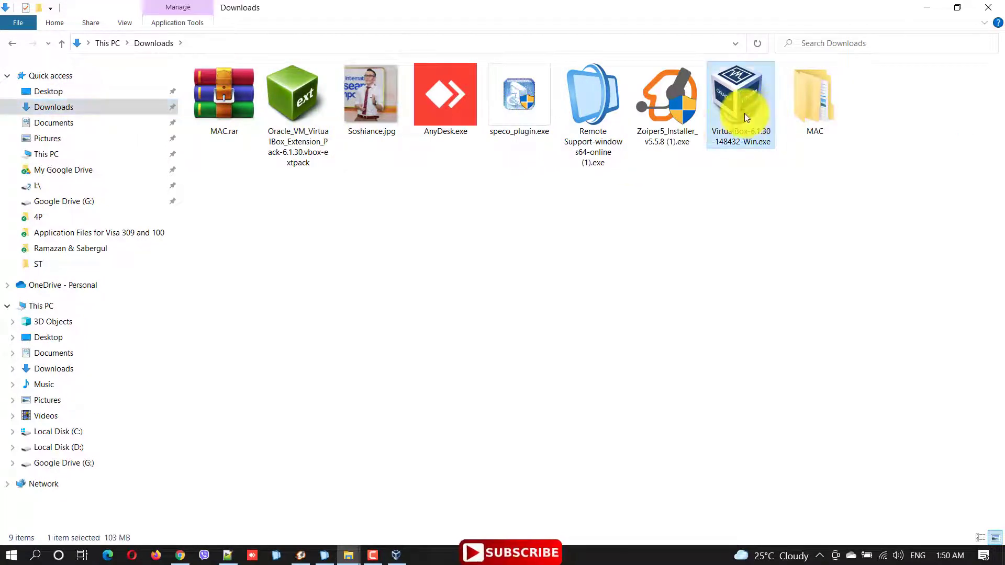
{"action": "left_click", "coordinate": [299, 94]}
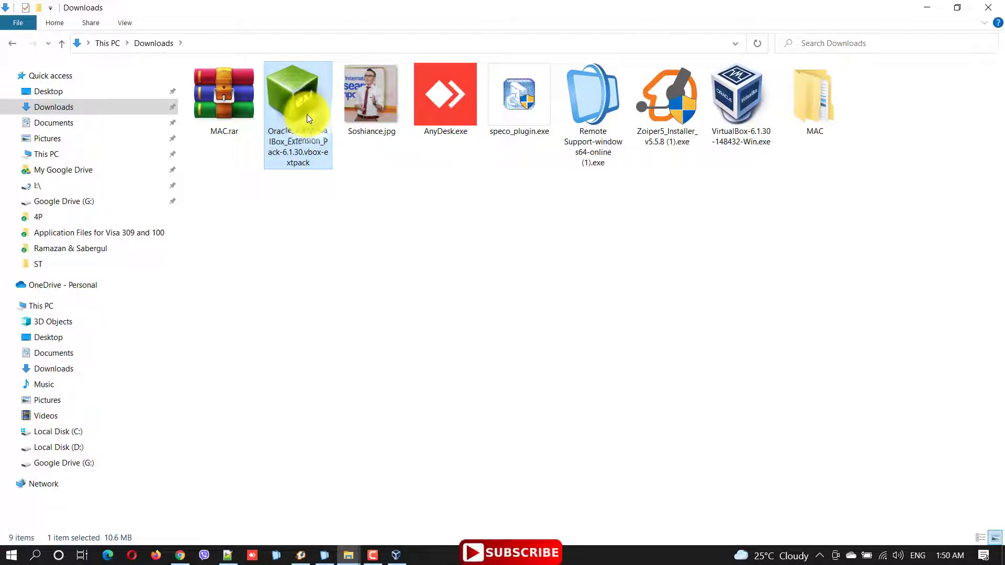
Open the downloaded extension pack and cancel reinstalling it
{"action": "double_click", "coordinate": [298, 95]}
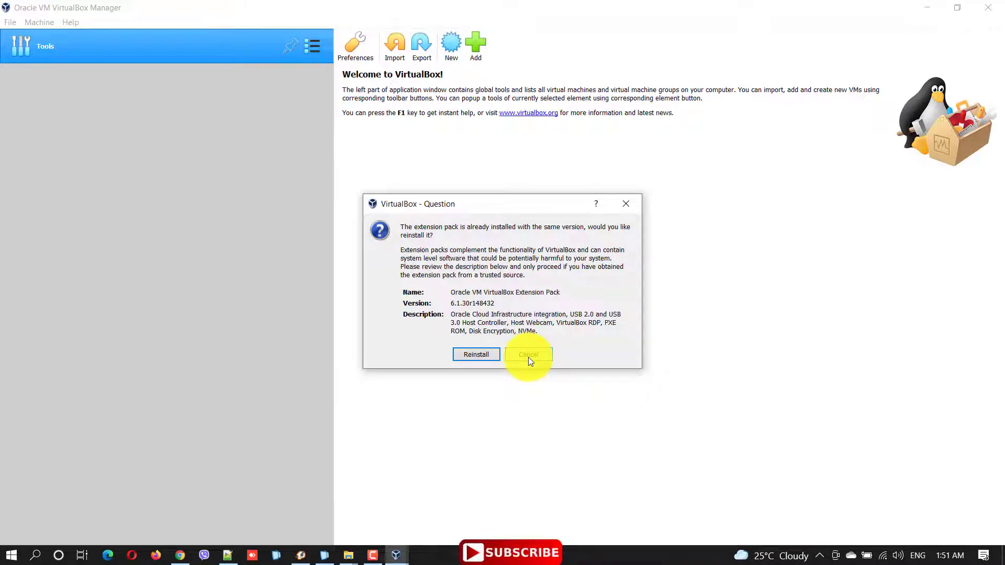
{"action": "left_click", "coordinate": [528, 355]}
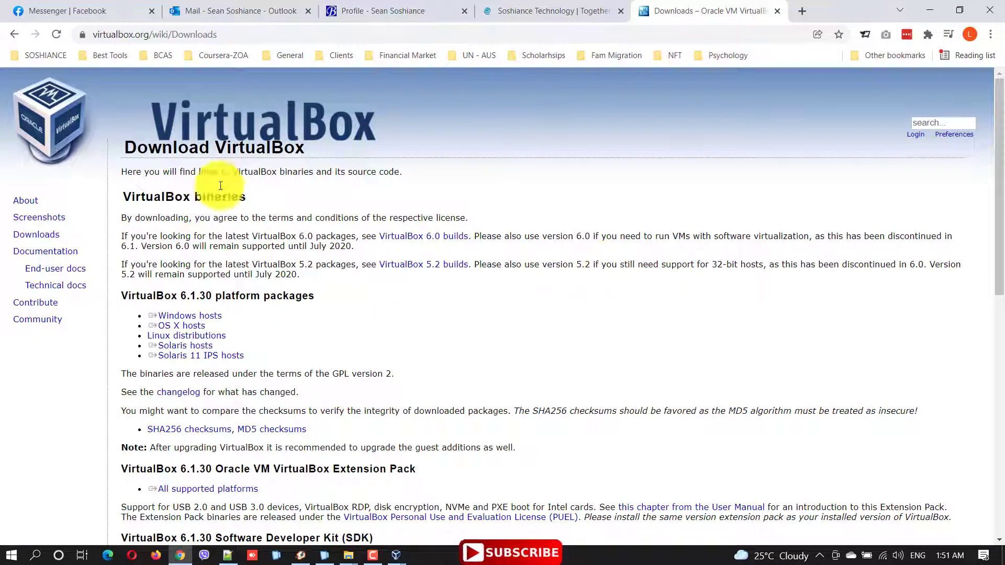
View the CRM profile and Soshiance Technology tabs, then open the Clients bookmark folder
{"action": "left_click", "coordinate": [391, 10]}
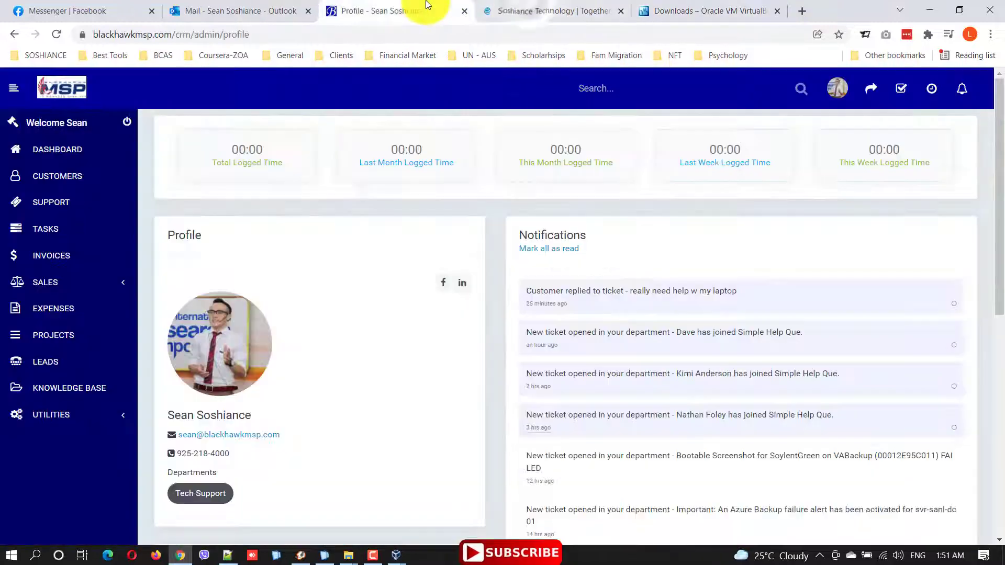
{"action": "left_click", "coordinate": [556, 10]}
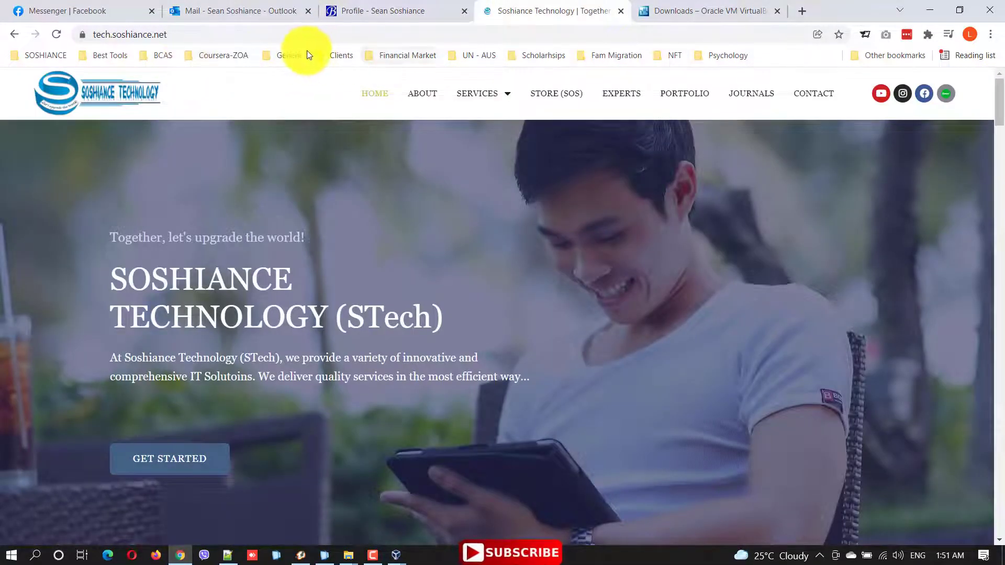
{"action": "left_click", "coordinate": [342, 55]}
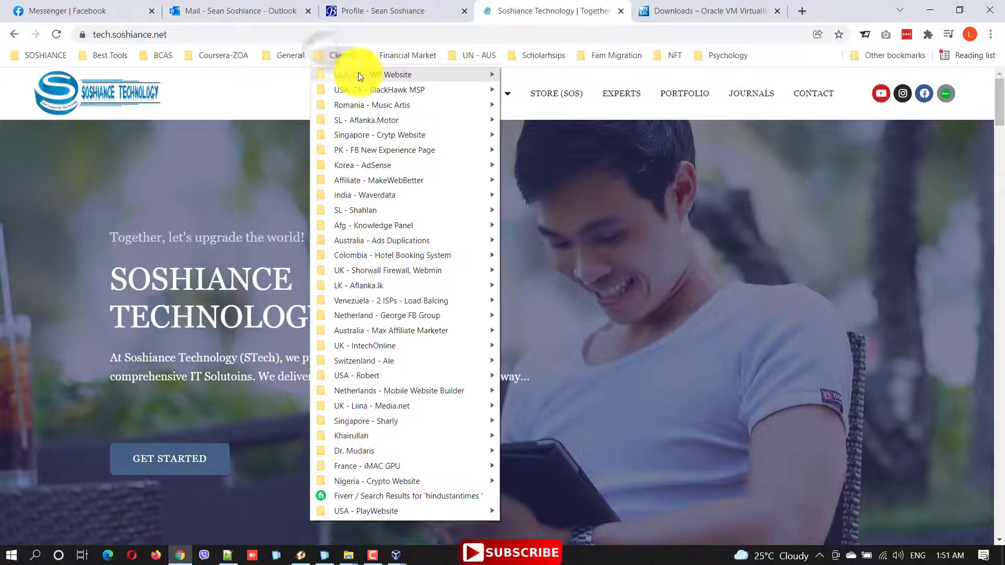
{"action": "mouse_move", "coordinate": [370, 90]}
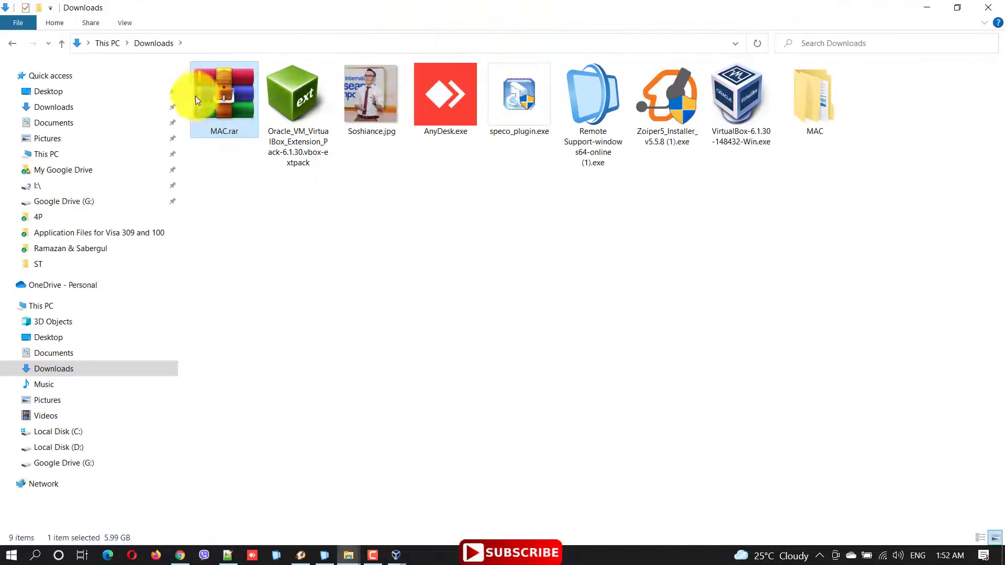
Extract MAC.rar and open the inner MAC folder holding the Catalina disk image
{"action": "right_click", "coordinate": [223, 100]}
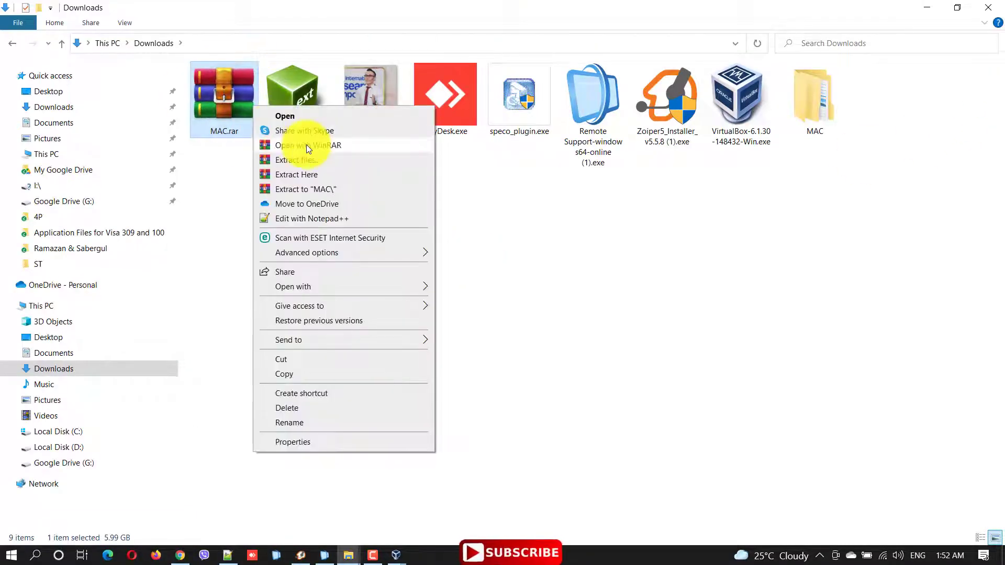
{"action": "left_click", "coordinate": [305, 189]}
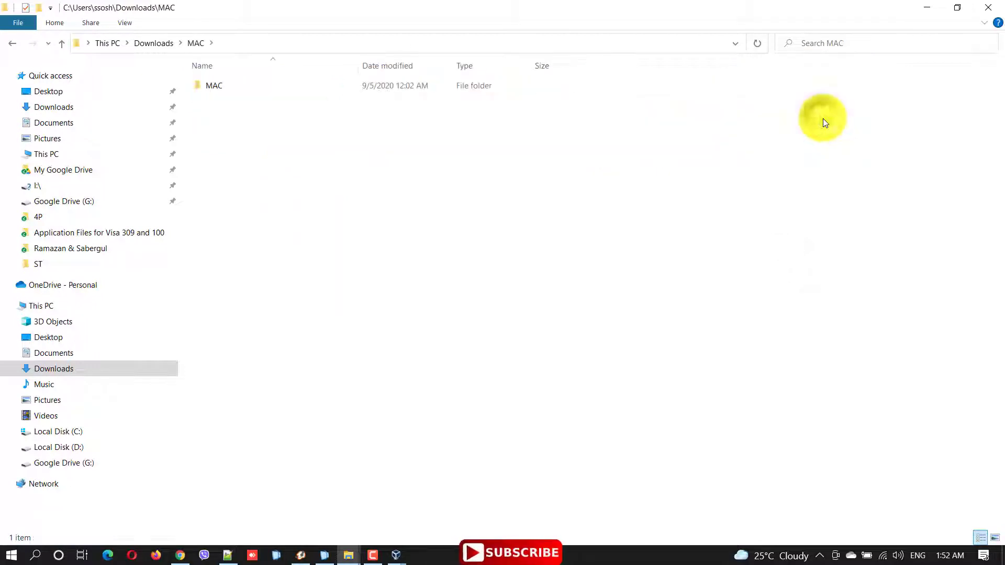
{"action": "double_click", "coordinate": [213, 85]}
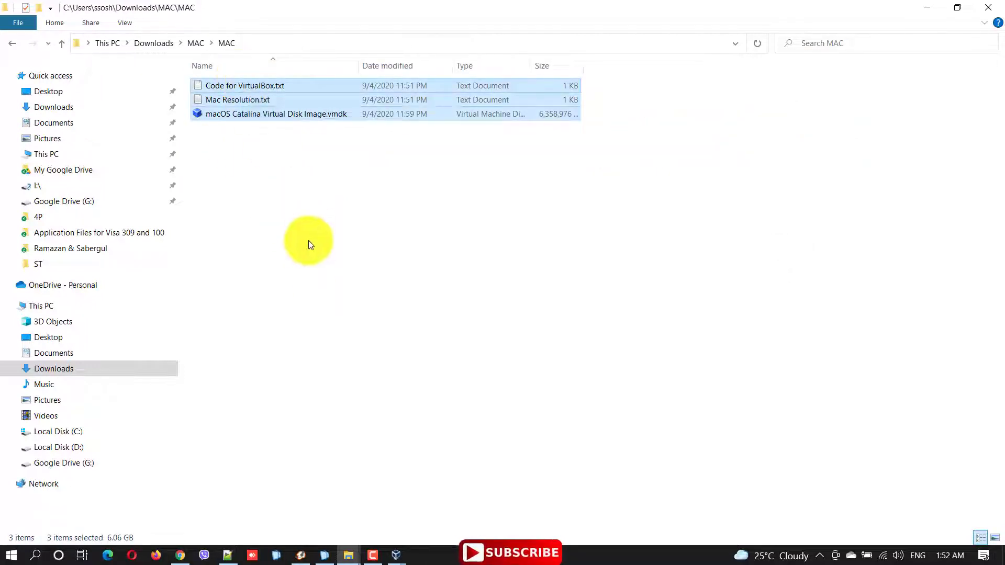
{"action": "mouse_move", "coordinate": [285, 124]}
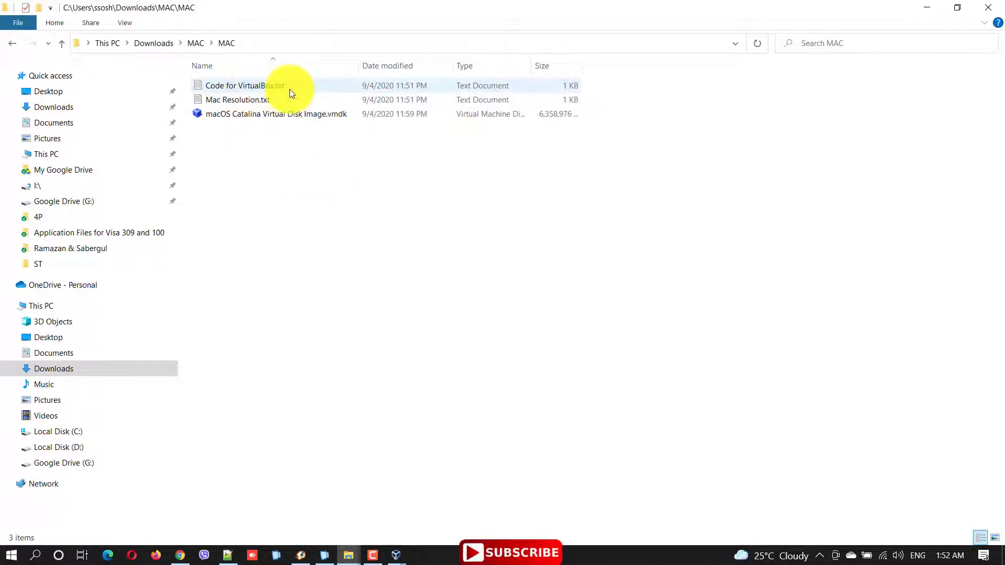
{"action": "mouse_move", "coordinate": [291, 93]}
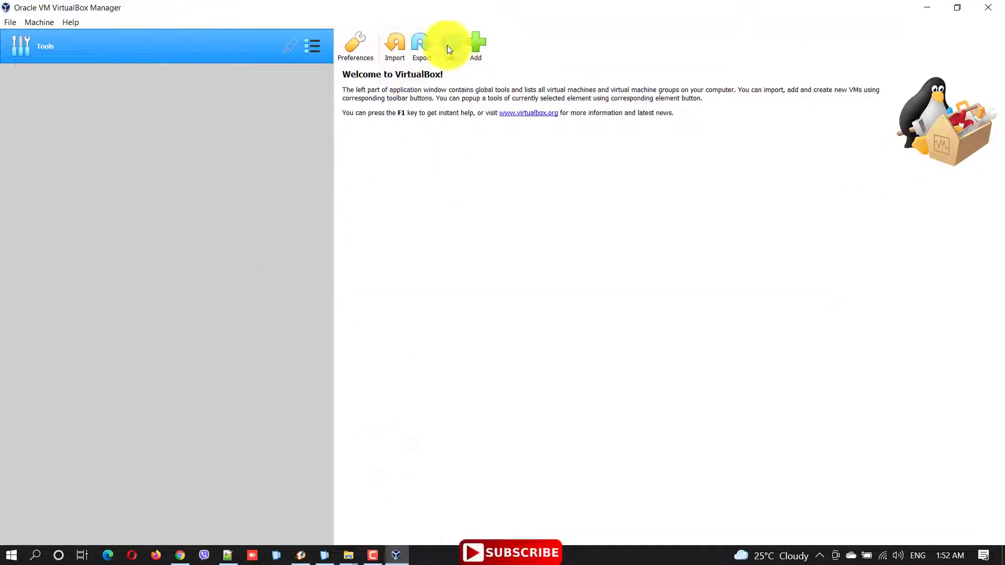
Name the new machine MAC OS and give it 7075 MB of memory
{"action": "left_click", "coordinate": [450, 43]}
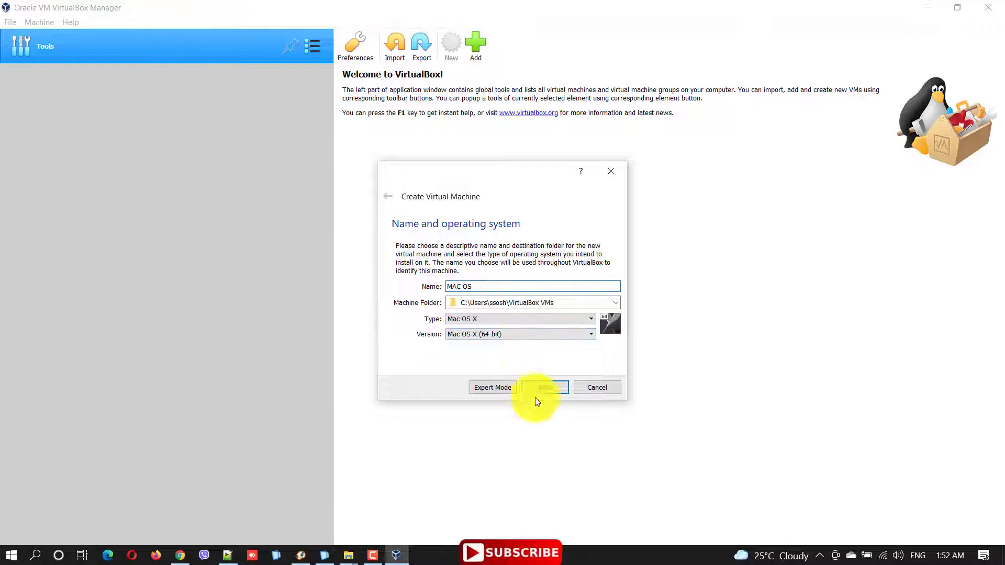
{"action": "left_click", "coordinate": [545, 387]}
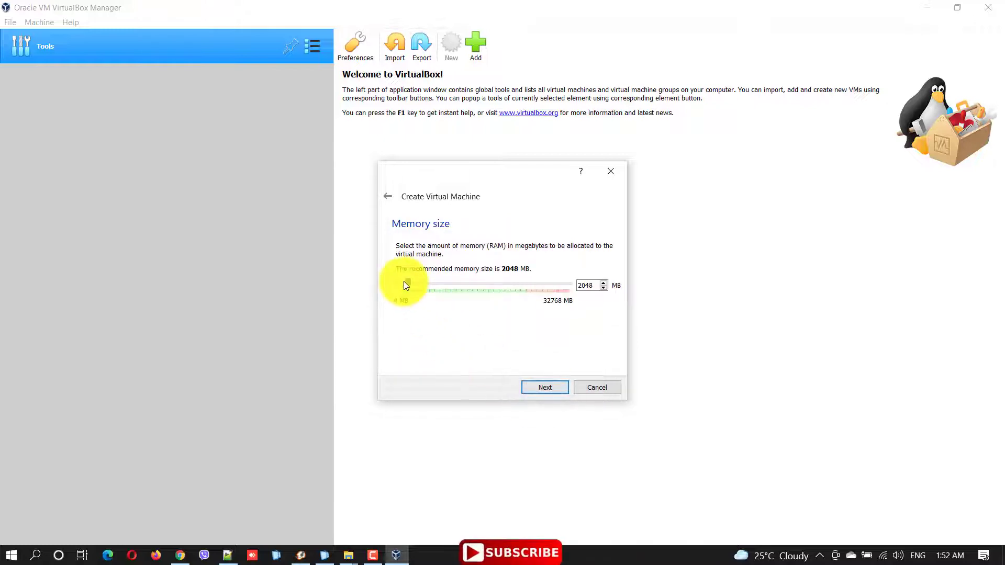
{"action": "mouse_move", "coordinate": [411, 285]}
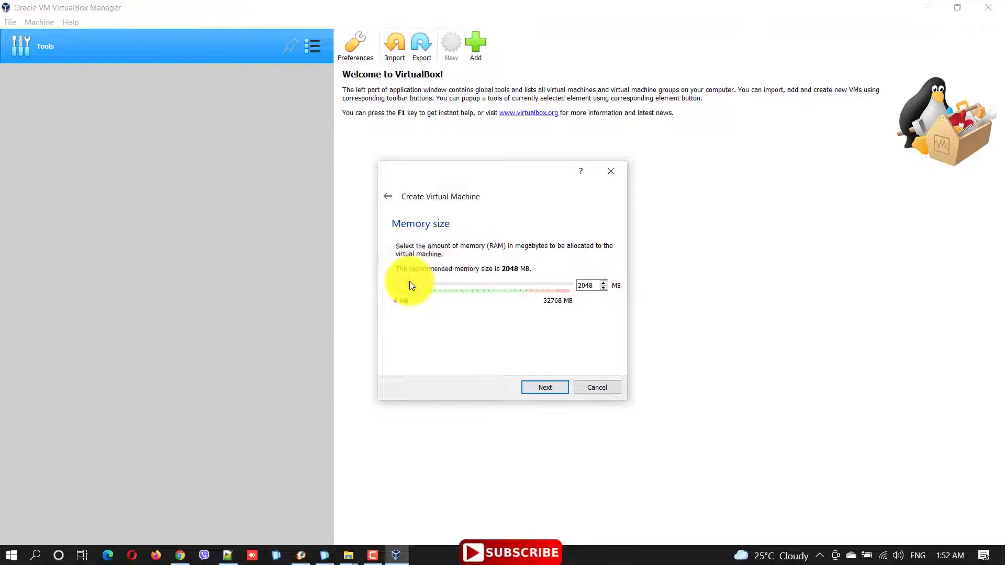
{"action": "left_click_drag", "start_coordinate": [410, 289], "coordinate": [442, 289]}
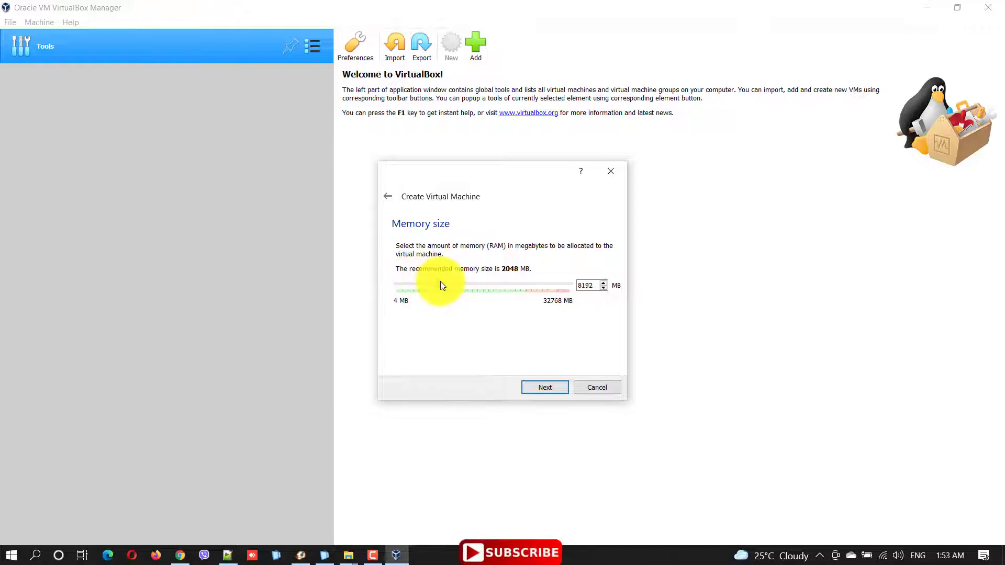
{"action": "left_click_drag", "start_coordinate": [462, 290], "coordinate": [433, 290]}
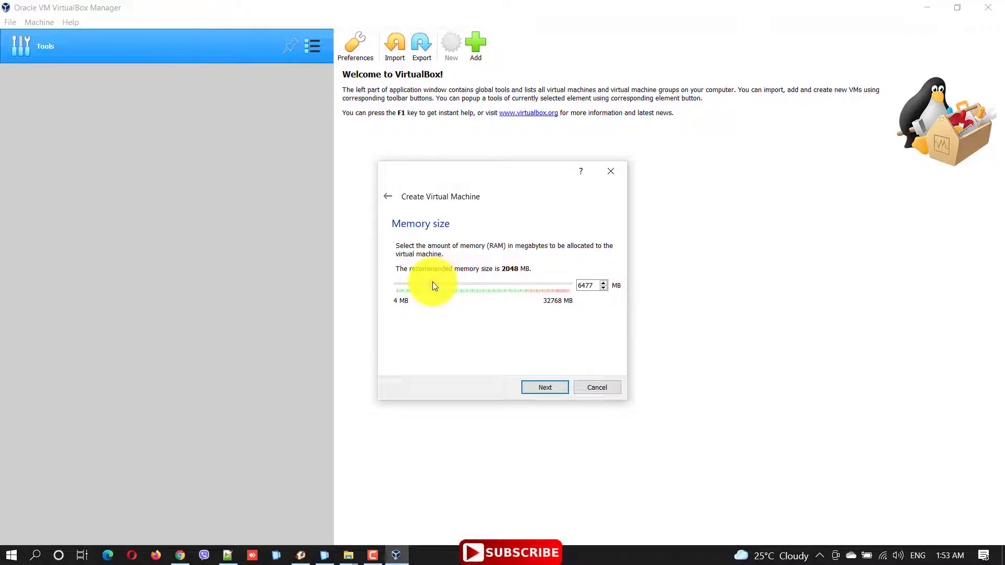
{"action": "left_click_drag", "start_coordinate": [442, 285], "coordinate": [455, 285]}
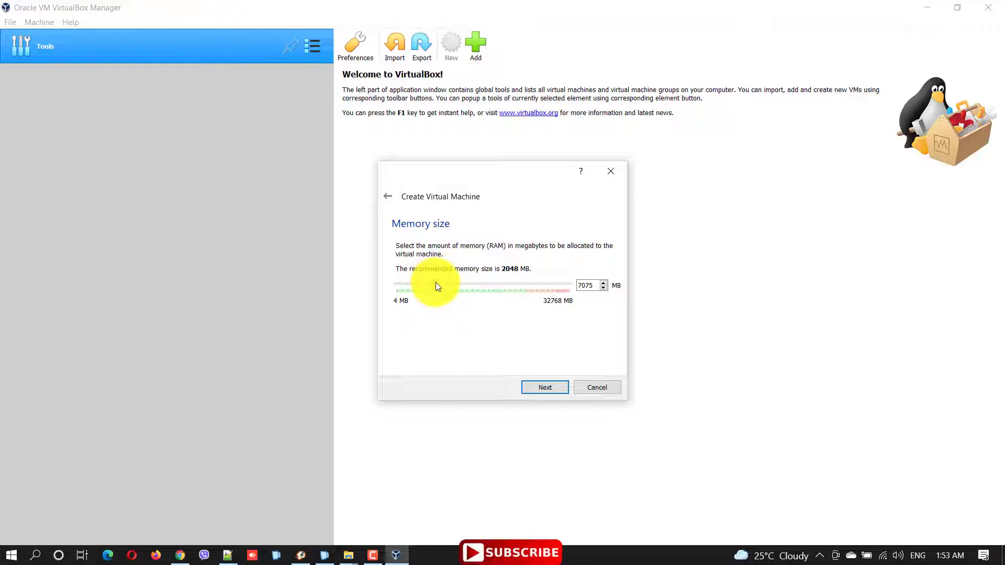
{"action": "left_click", "coordinate": [544, 388]}
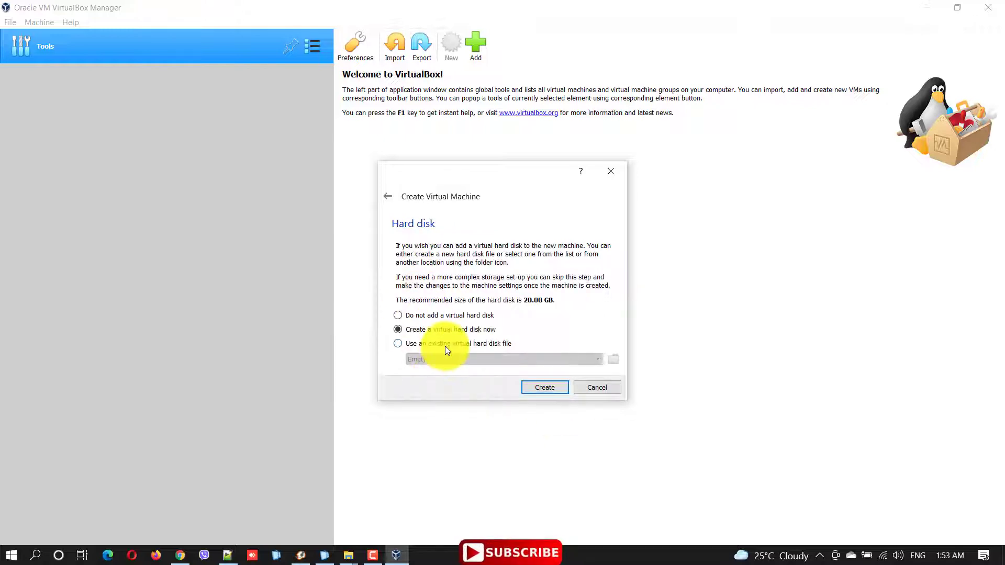
Use the existing macOS Catalina disk image from Downloads\MAC\MAC as its hard disk
{"action": "left_click", "coordinate": [397, 344]}
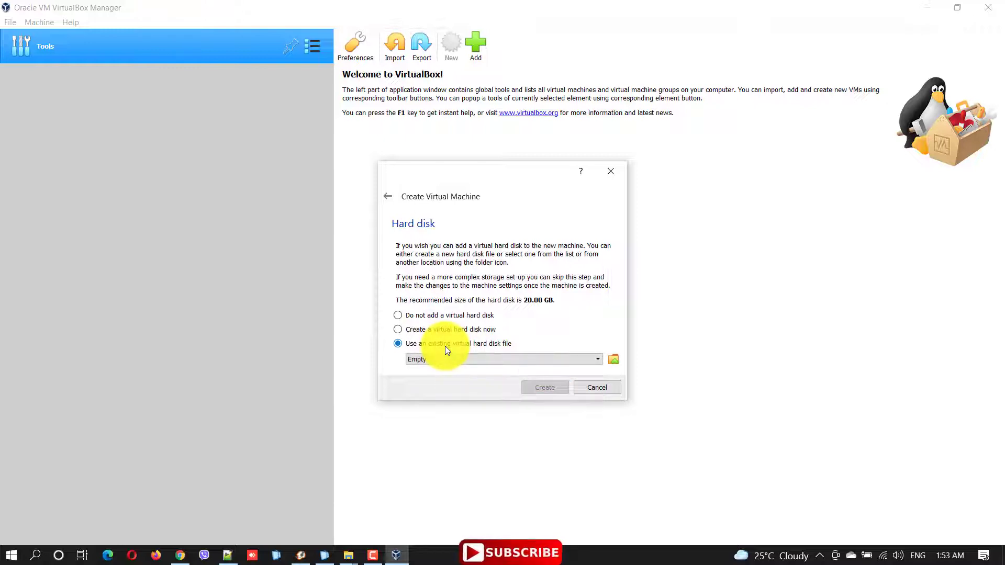
{"action": "left_click", "coordinate": [613, 359]}
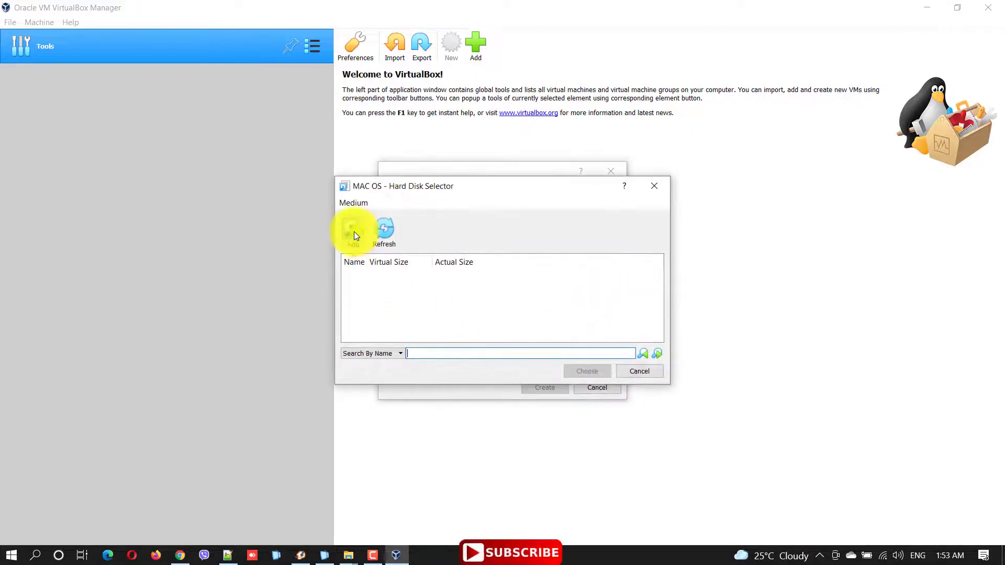
{"action": "left_click", "coordinate": [353, 230]}
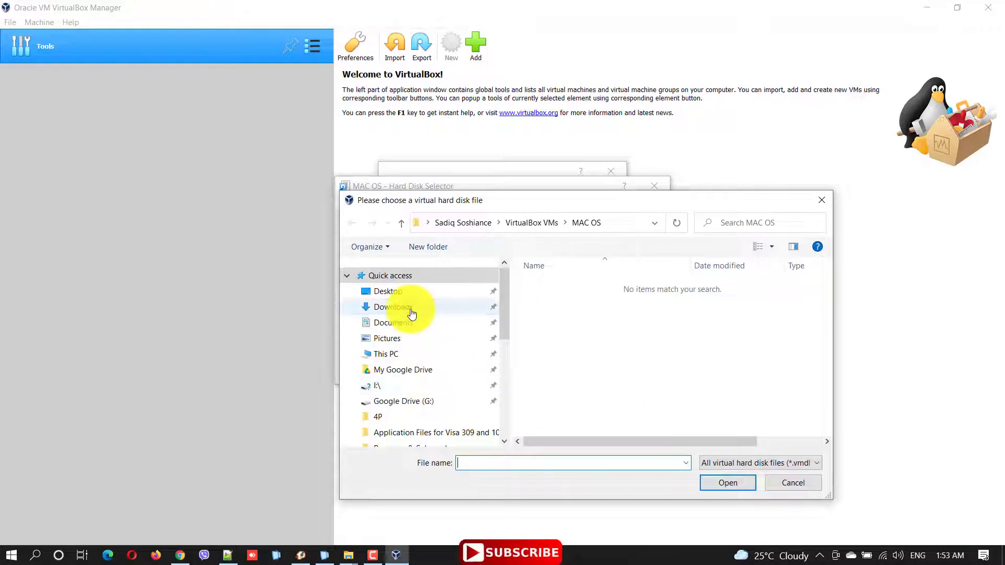
{"action": "left_click", "coordinate": [393, 307]}
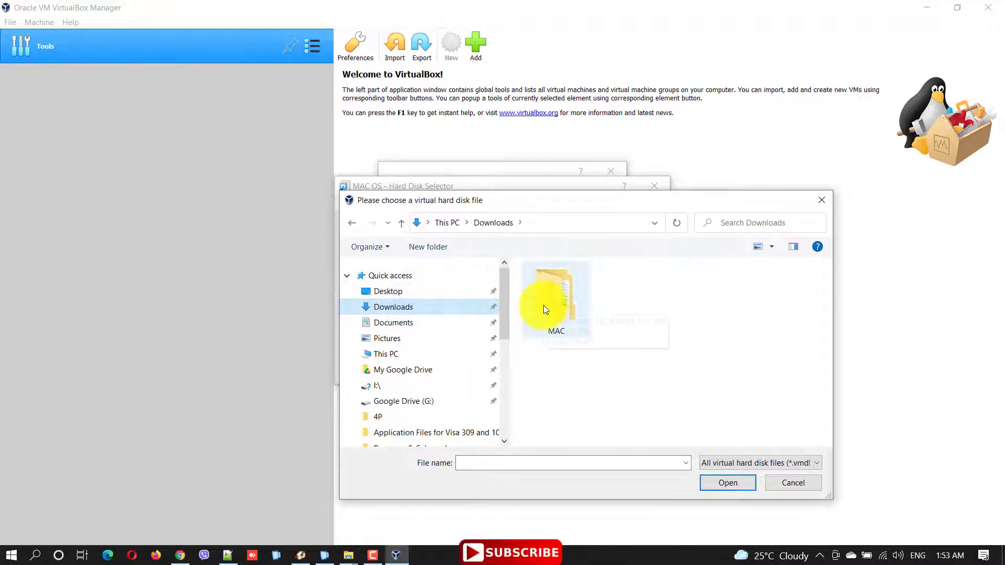
{"action": "double_click", "coordinate": [554, 298]}
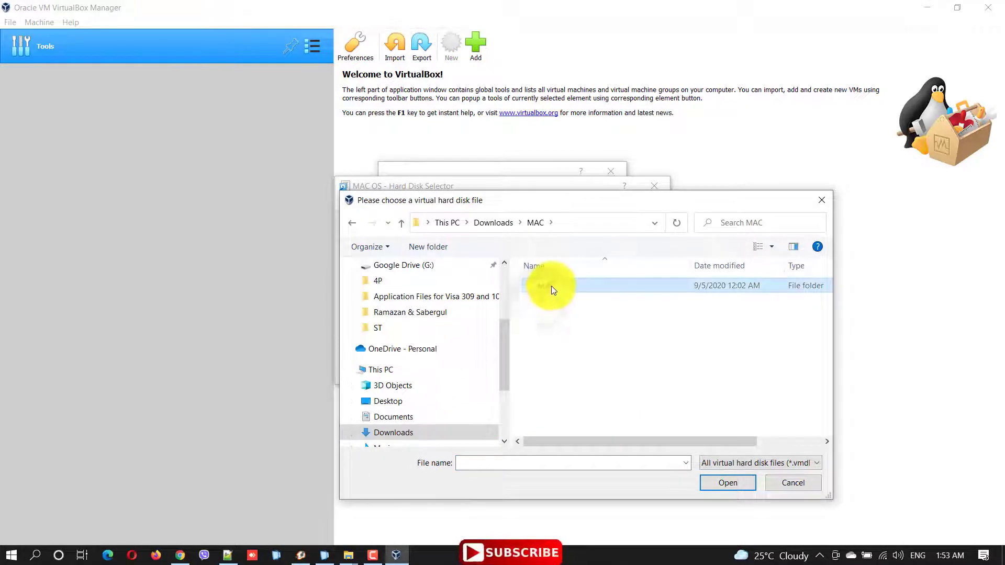
{"action": "double_click", "coordinate": [554, 285]}
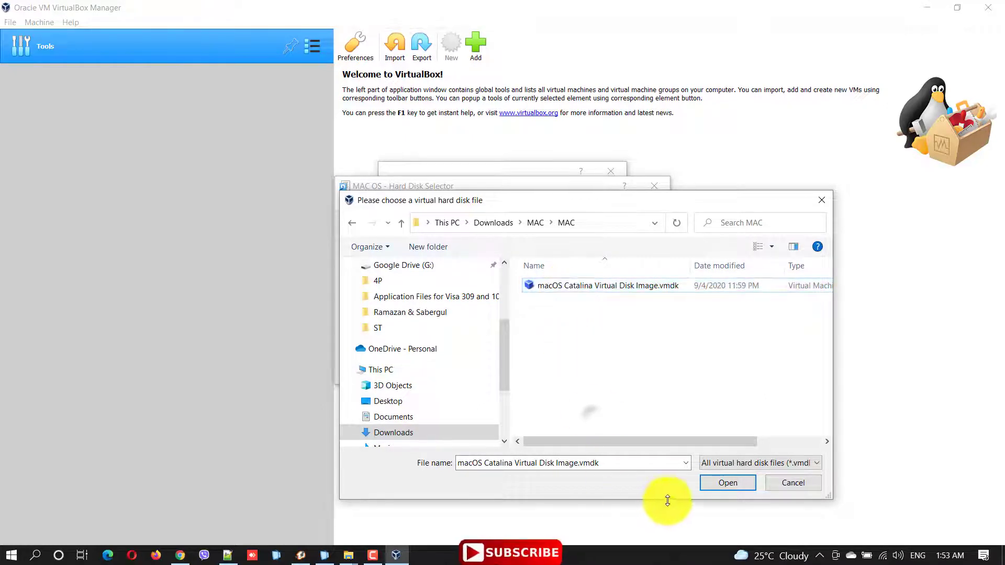
{"action": "left_click", "coordinate": [727, 483]}
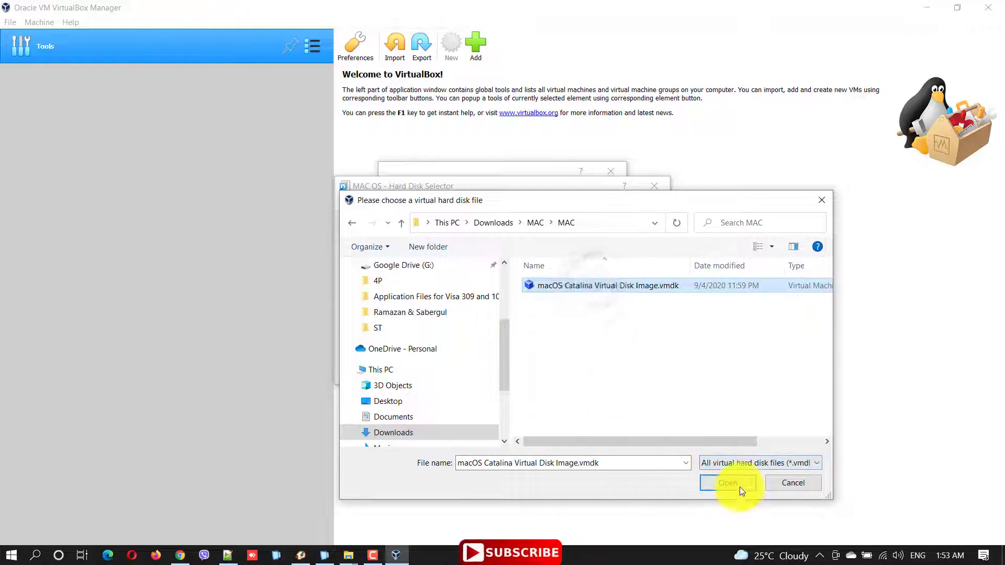
{"action": "left_click", "coordinate": [728, 482]}
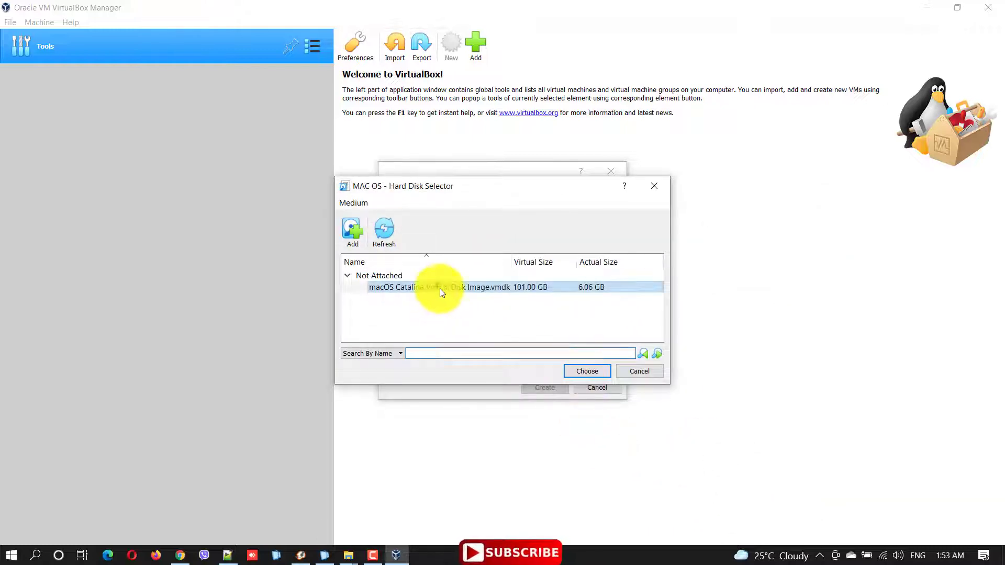
{"action": "left_click", "coordinate": [586, 371]}
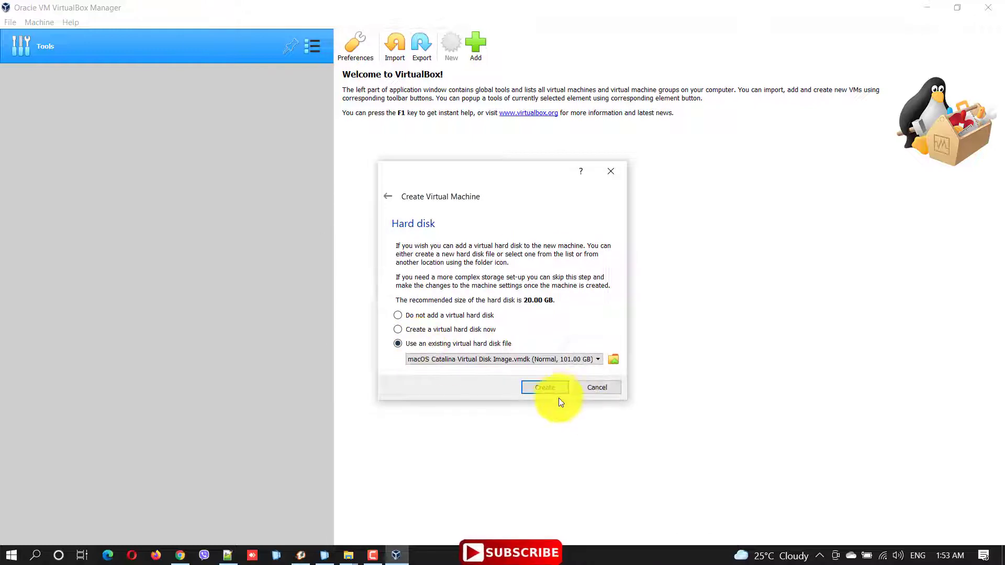
Create the MAC OS VM with the Catalina disk attached
{"action": "left_click", "coordinate": [545, 387]}
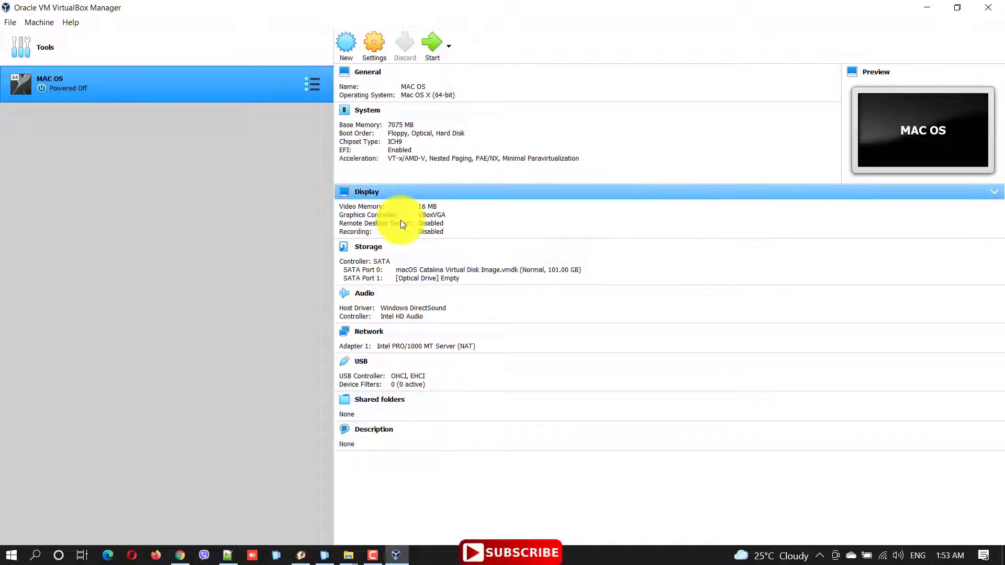
{"action": "mouse_move", "coordinate": [394, 189]}
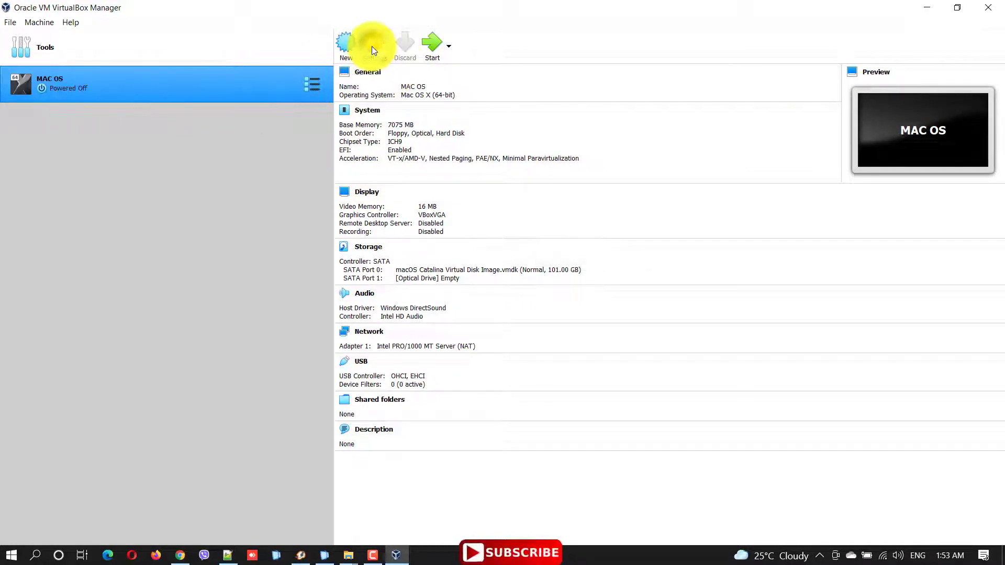
In MAC OS settings, switch the USB controller to USB 3.0
{"action": "left_click", "coordinate": [373, 39]}
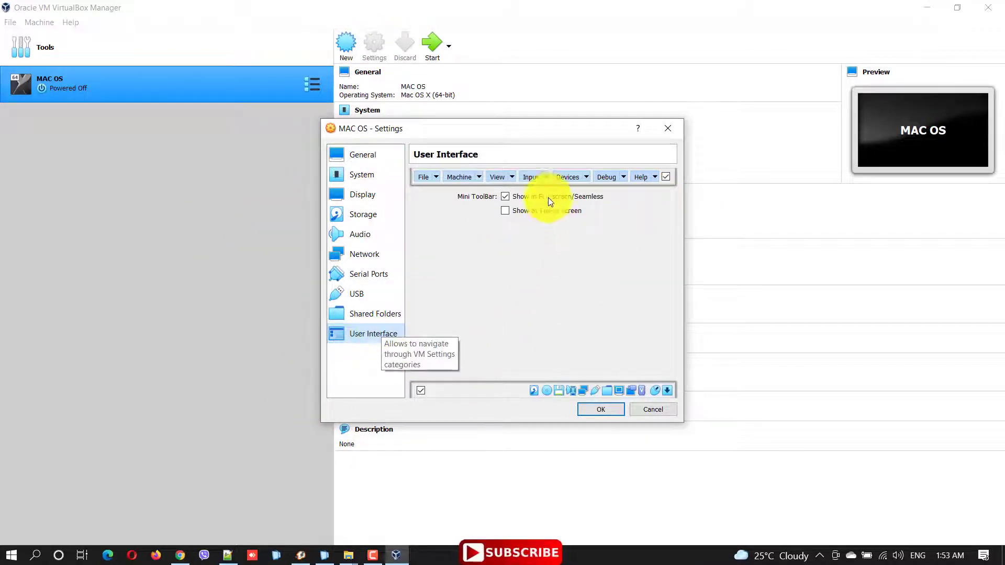
{"action": "left_click", "coordinate": [375, 314]}
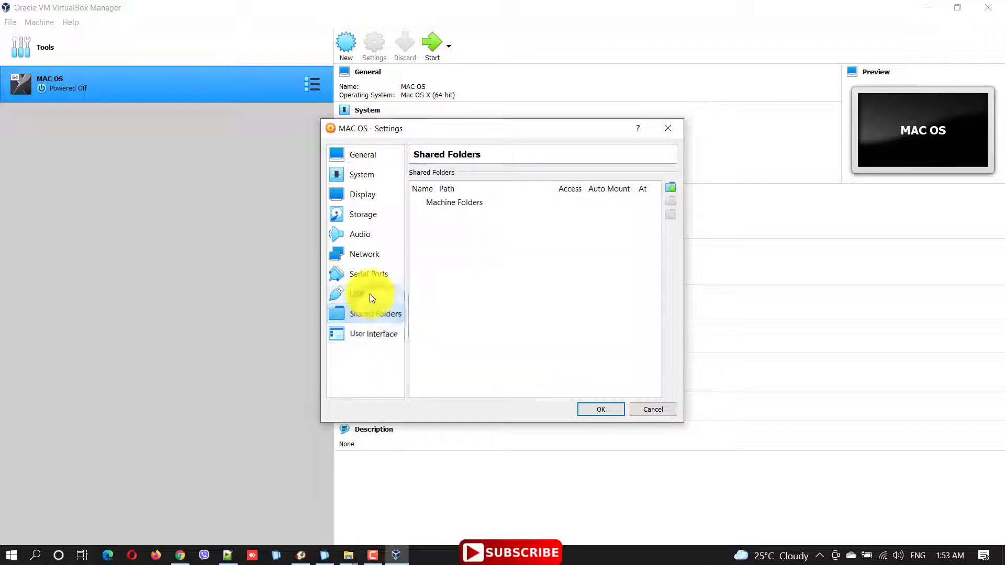
{"action": "left_click", "coordinate": [356, 293]}
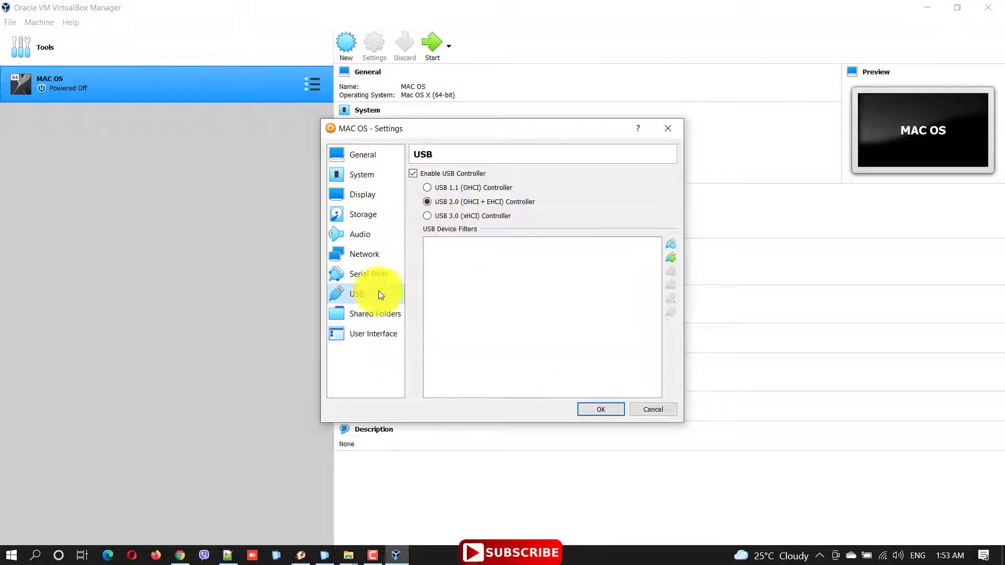
{"action": "left_click", "coordinate": [426, 216]}
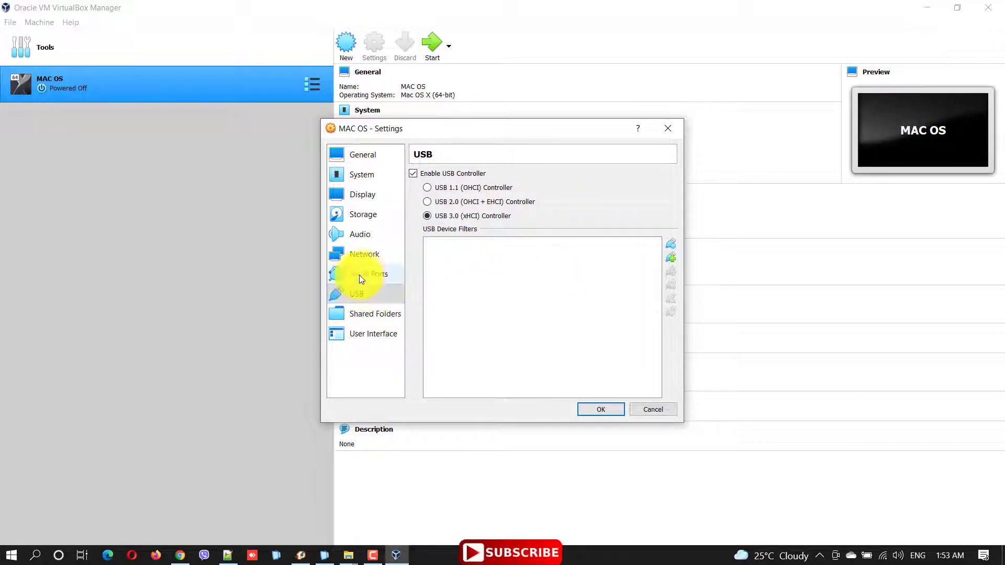
Review serial ports, network, audio and storage, inspecting the attached Catalina disk
{"action": "left_click", "coordinate": [368, 274]}
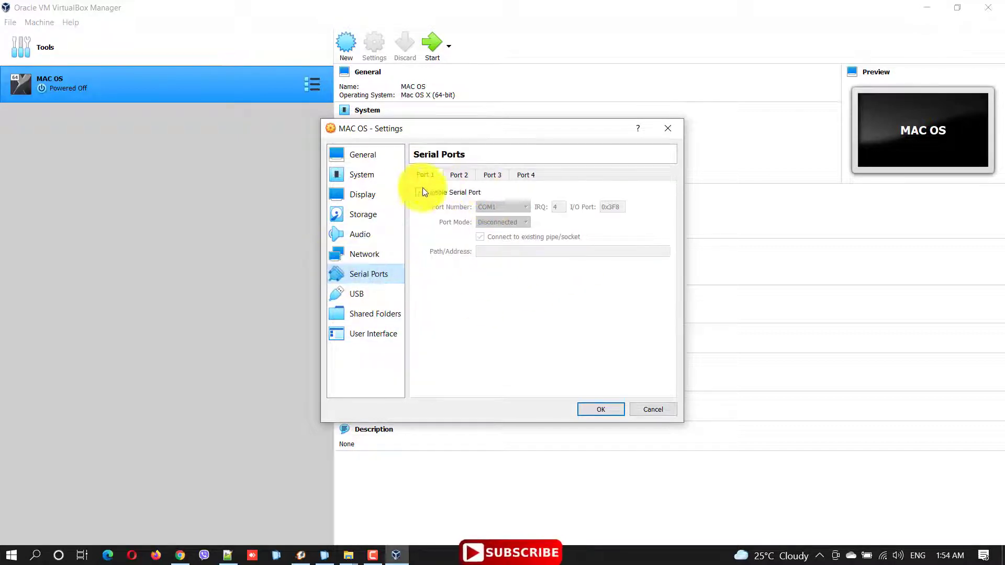
{"action": "left_click", "coordinate": [363, 254]}
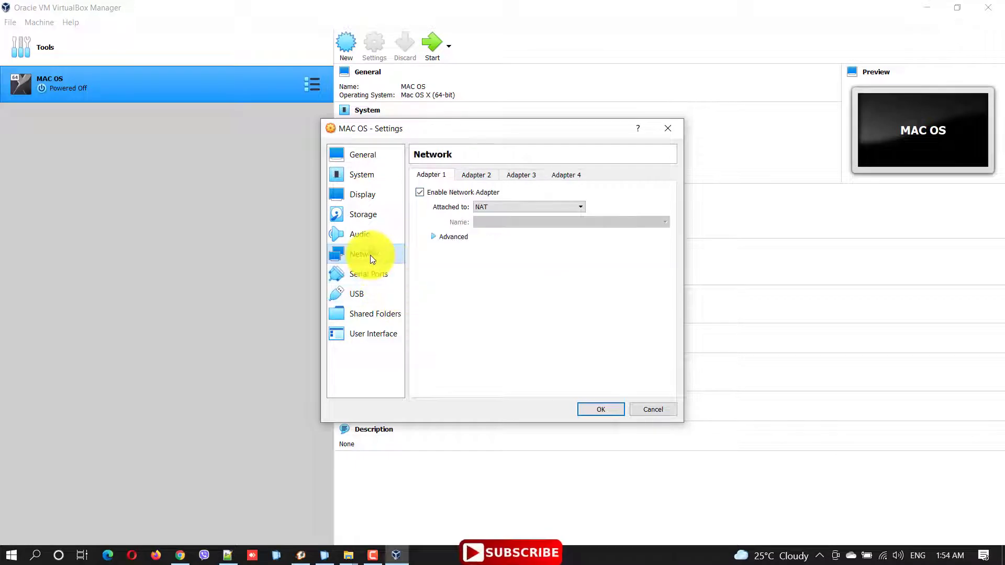
{"action": "left_click", "coordinate": [359, 234]}
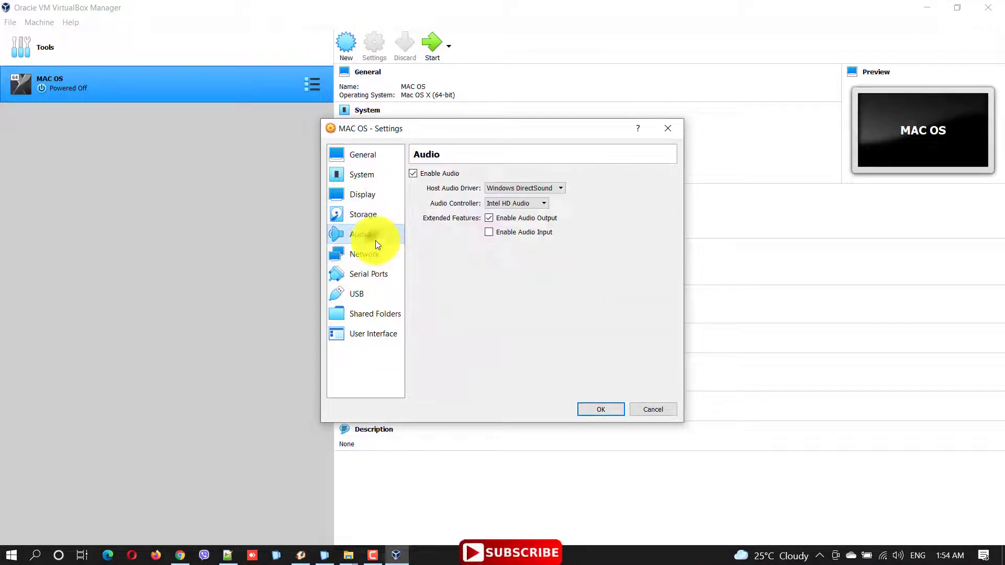
{"action": "left_click", "coordinate": [362, 214]}
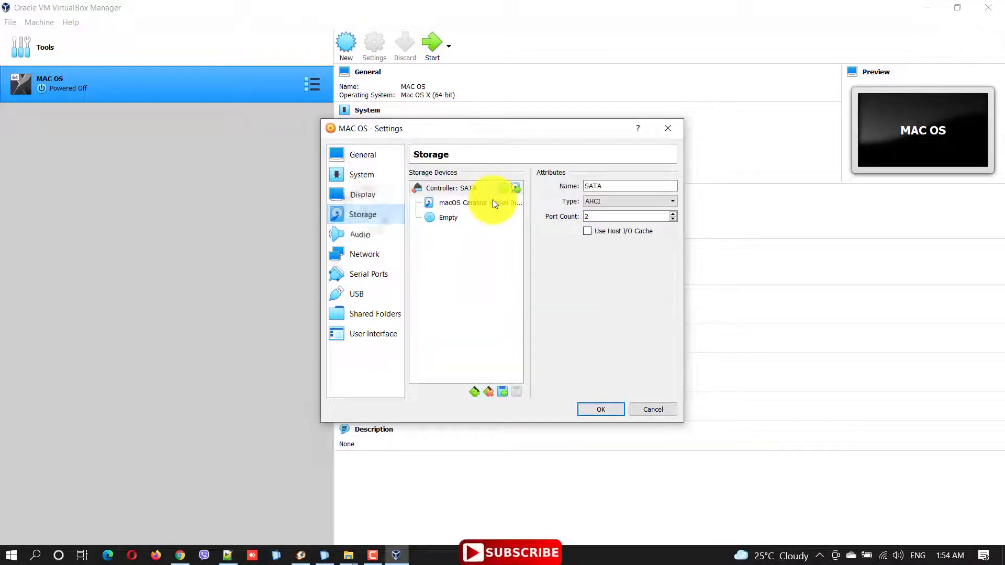
{"action": "left_click", "coordinate": [461, 203]}
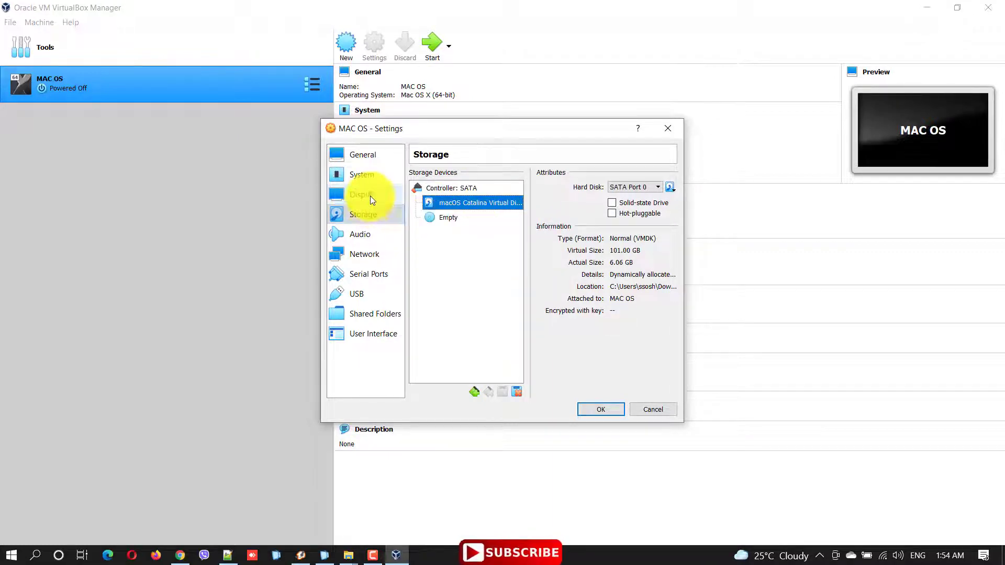
Set the Display page's graphics controller to VMSVGA
{"action": "left_click", "coordinate": [362, 194]}
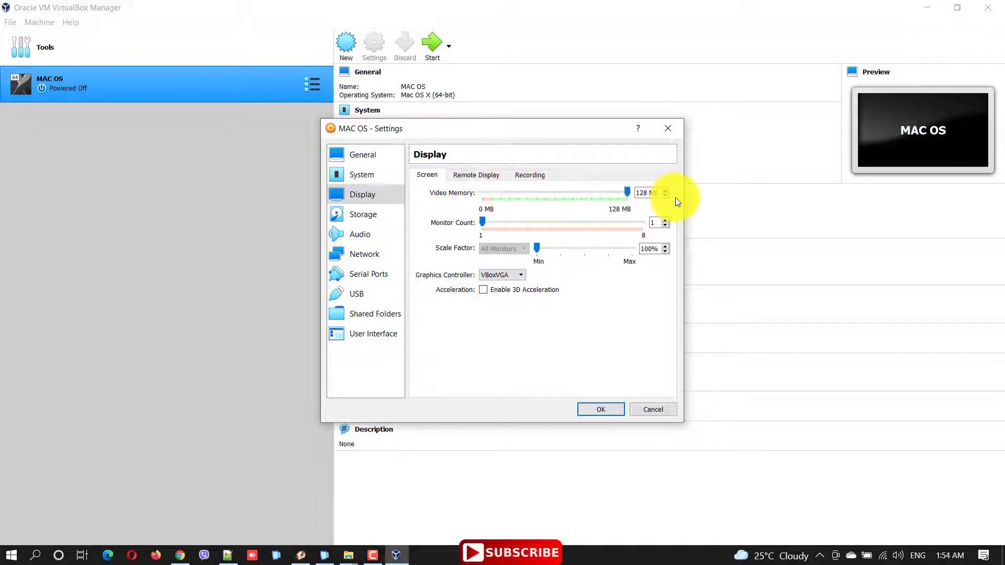
{"action": "mouse_move", "coordinate": [636, 219]}
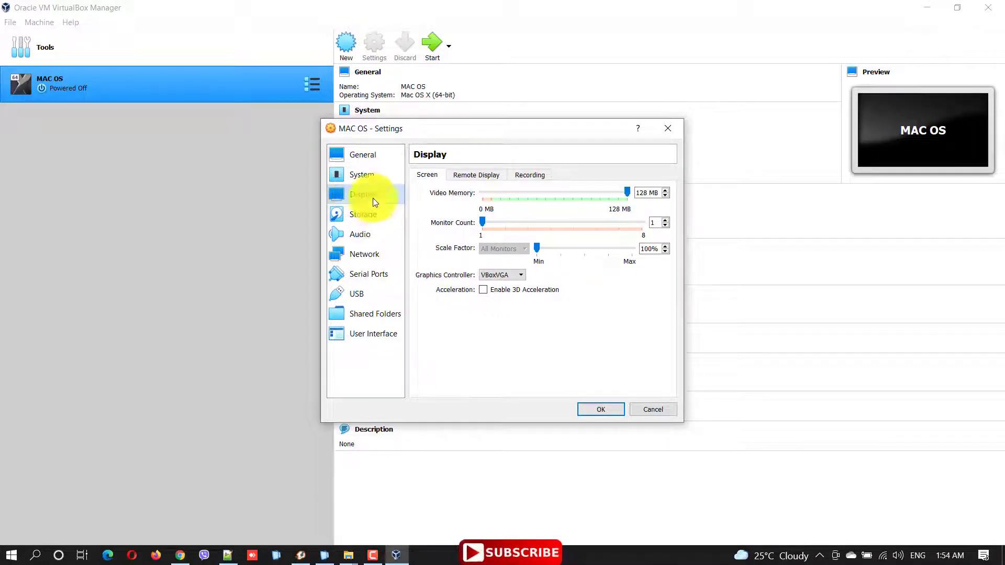
{"action": "left_click", "coordinate": [521, 275]}
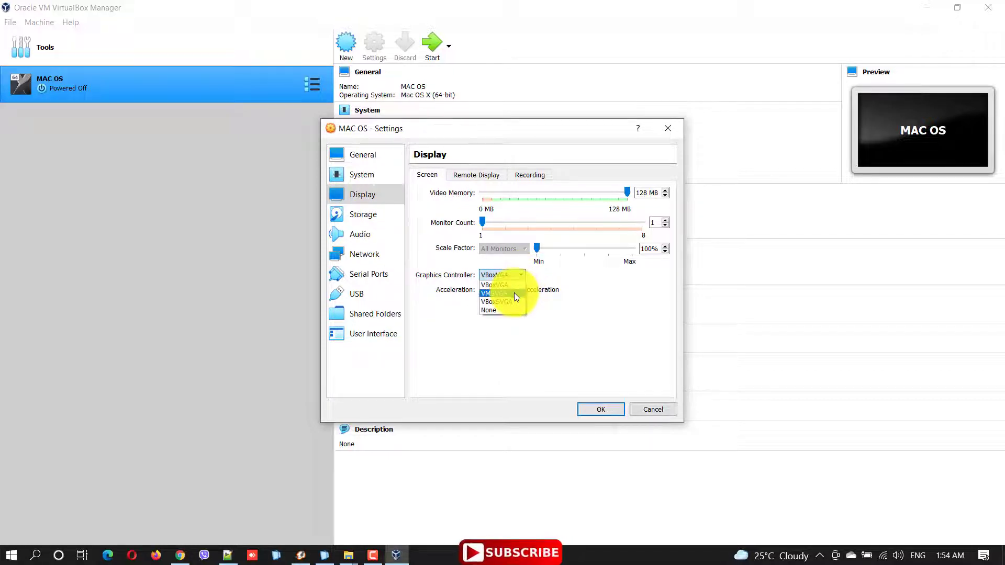
{"action": "left_click", "coordinate": [493, 293]}
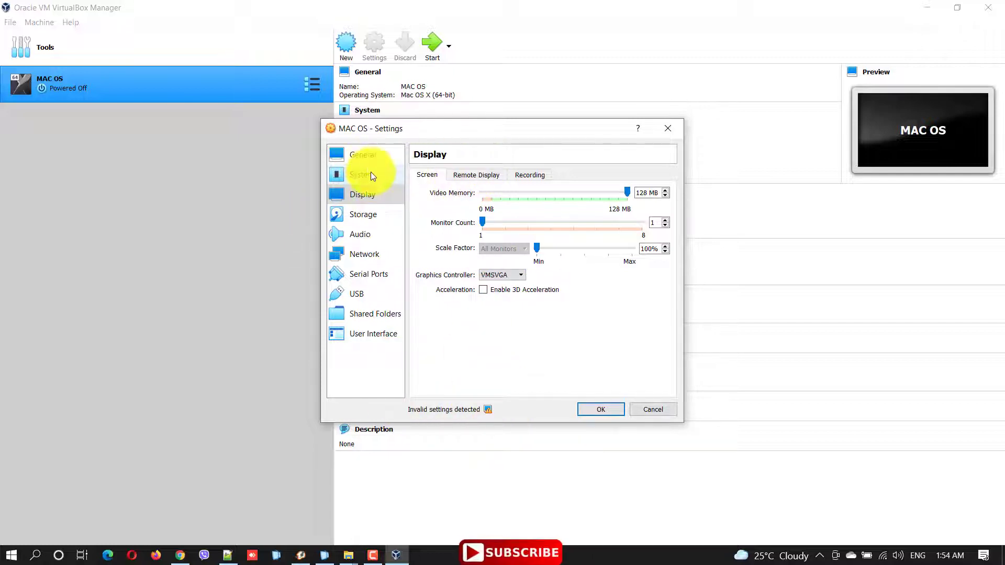
Limit the boot order to Hard Disk only and view the 4-processor setting
{"action": "left_click", "coordinate": [361, 175]}
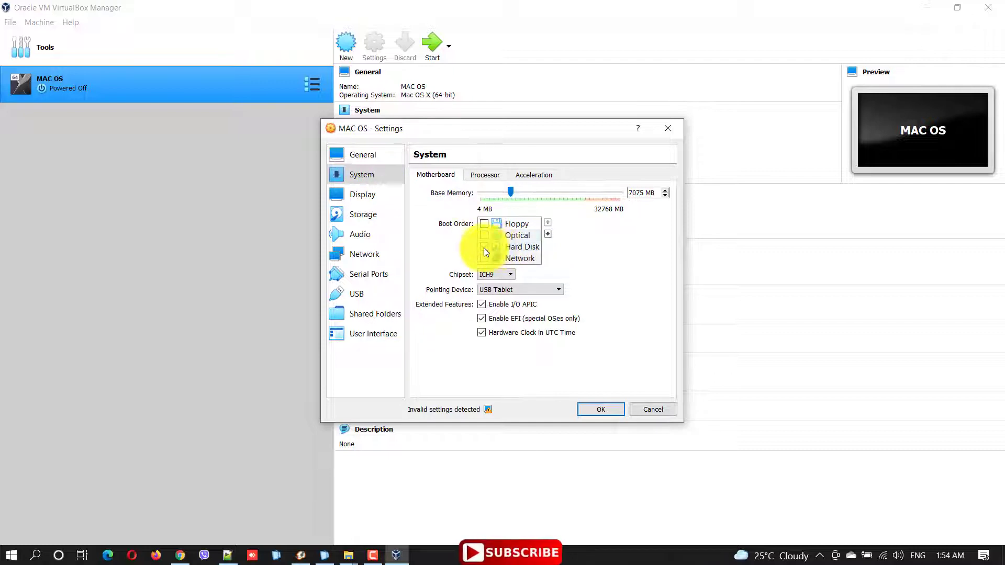
{"action": "left_click", "coordinate": [483, 246]}
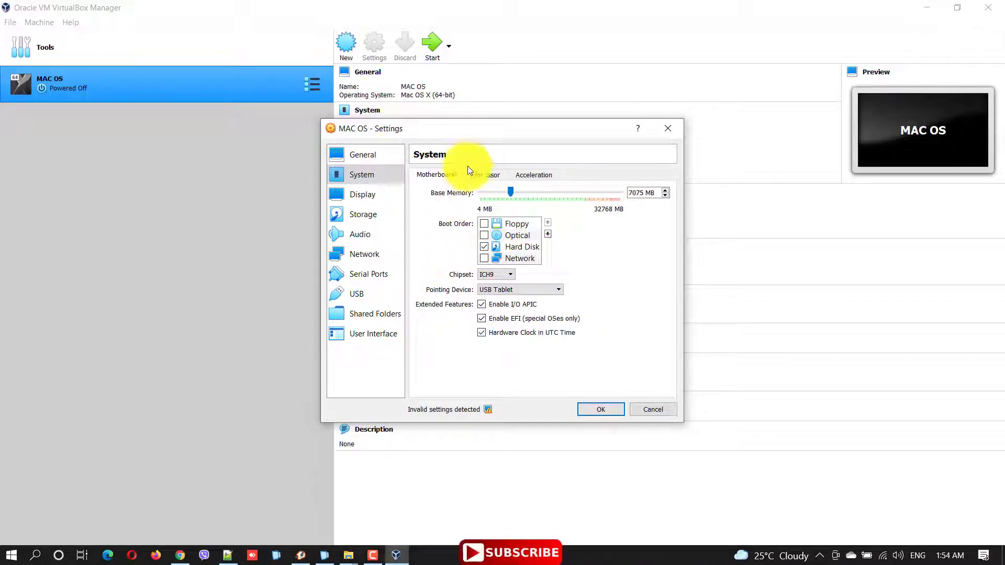
{"action": "left_click", "coordinate": [484, 175]}
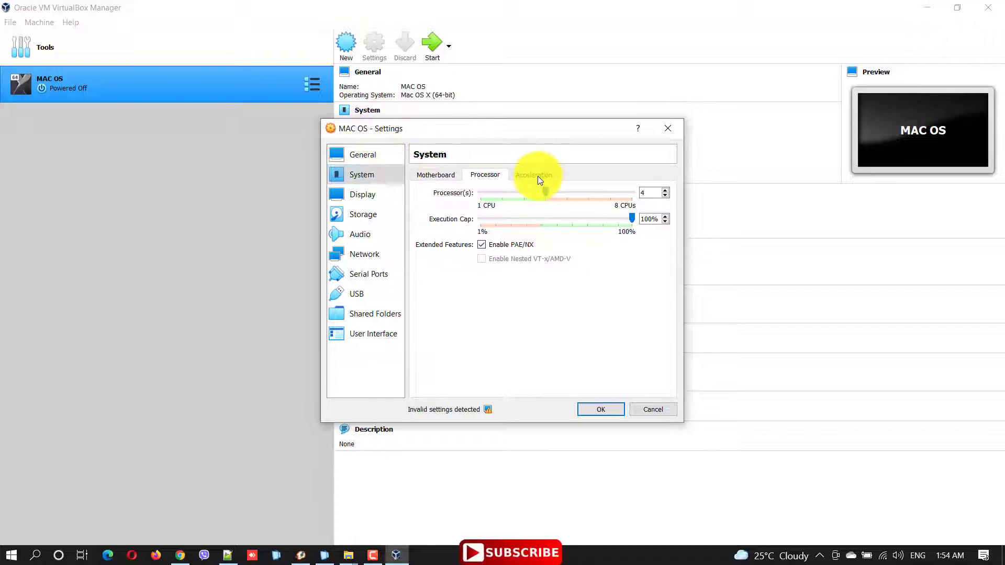
Set Shared Clipboard and Drag'n'Drop to Bidirectional, save, and switch to the MAC folder
{"action": "left_click", "coordinate": [362, 154]}
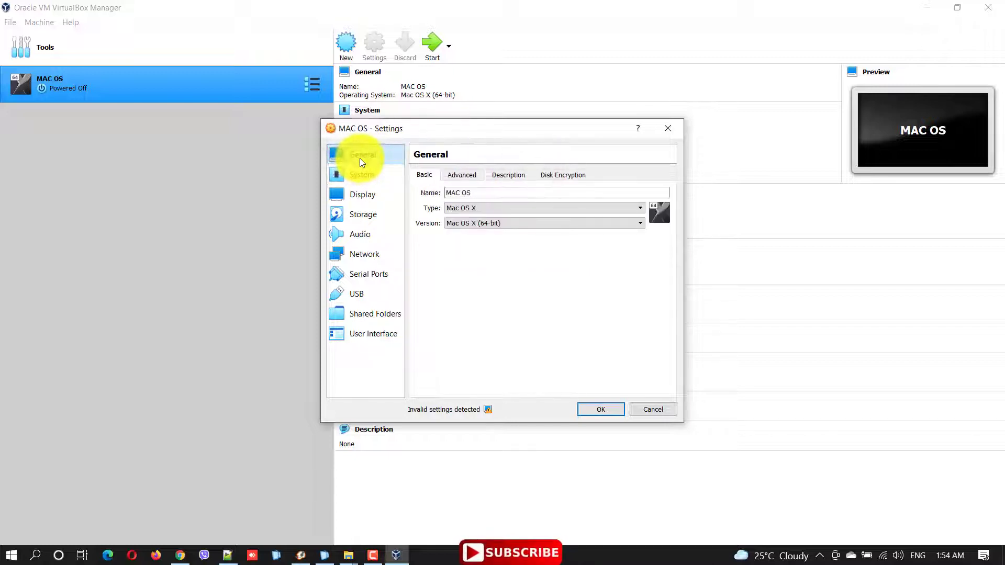
{"action": "left_click", "coordinate": [462, 175]}
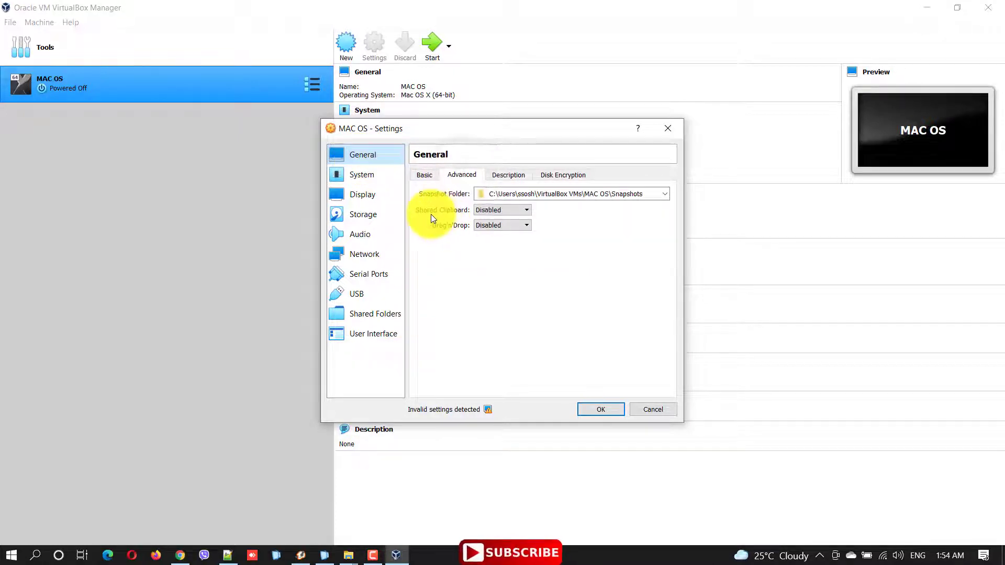
{"action": "left_click", "coordinate": [526, 210]}
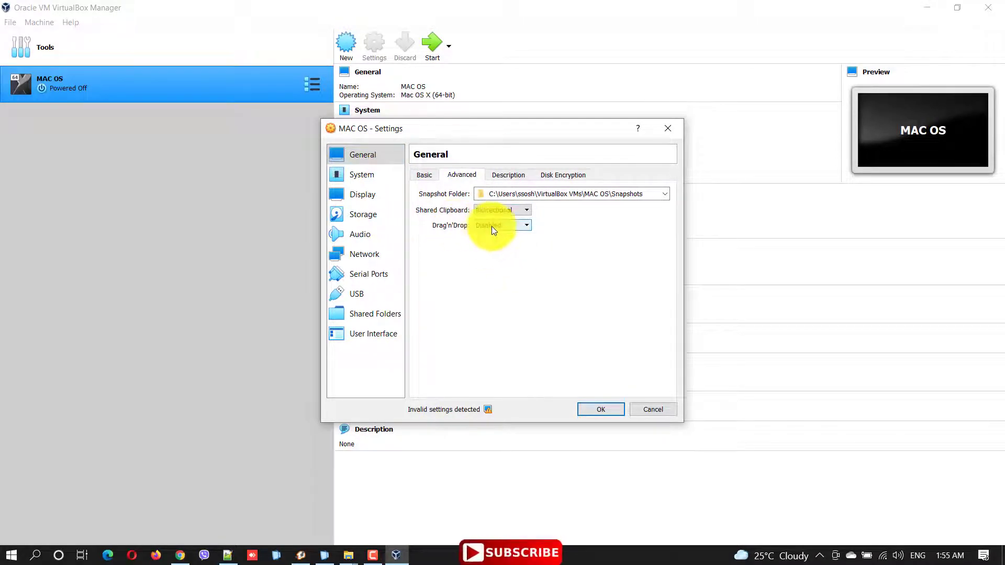
{"action": "left_click", "coordinate": [525, 225]}
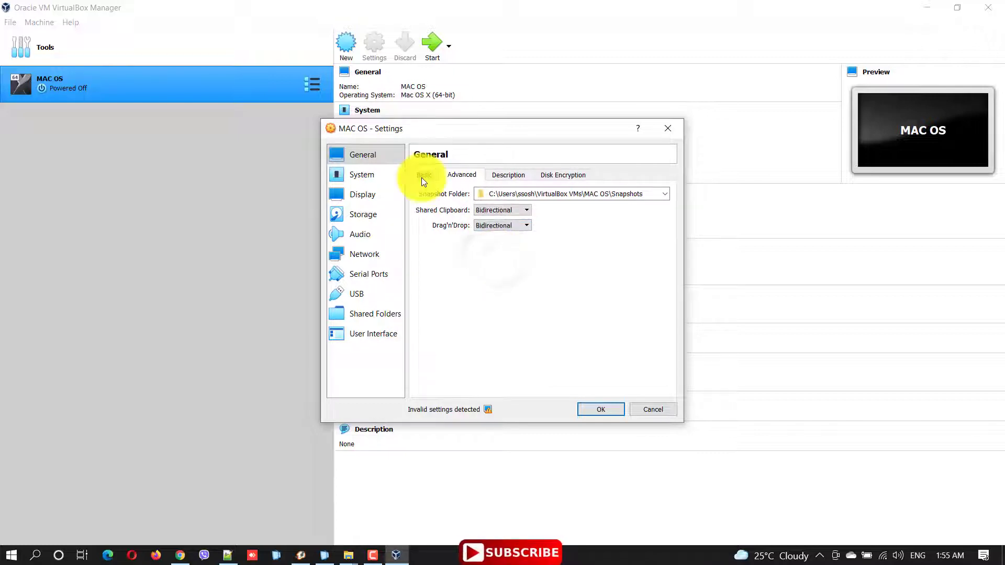
{"action": "left_click", "coordinate": [424, 175]}
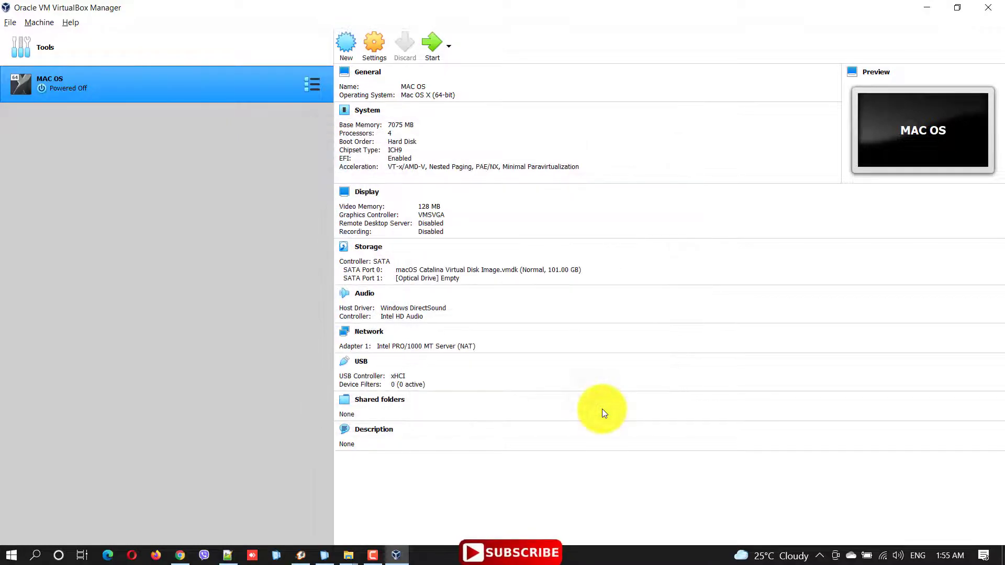
{"action": "key", "text": "Alt+Tab"}
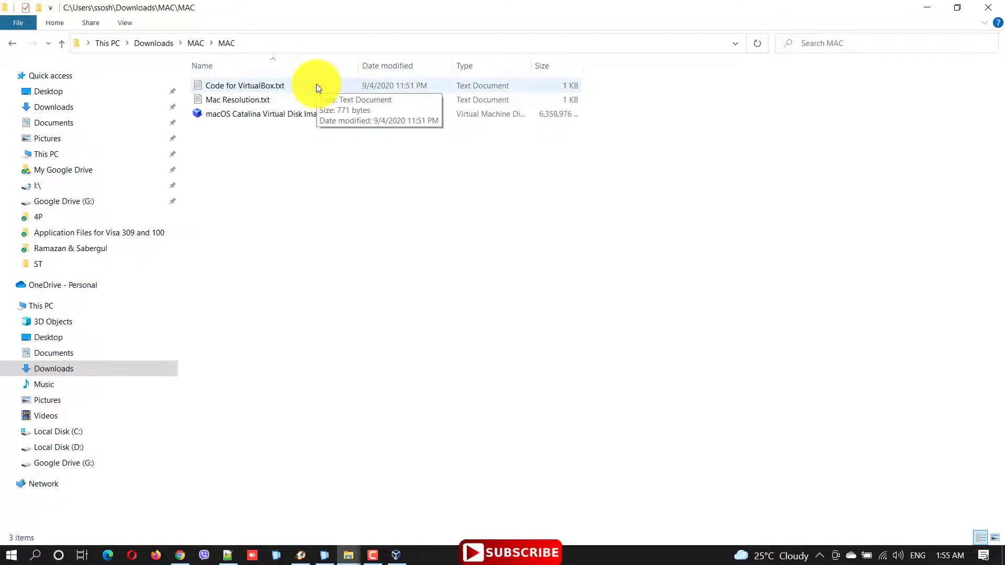
Replace every 'Your Virtual Machine Name' in Code for VirtualBox.txt with MAC OS
{"action": "double_click", "coordinate": [244, 85]}
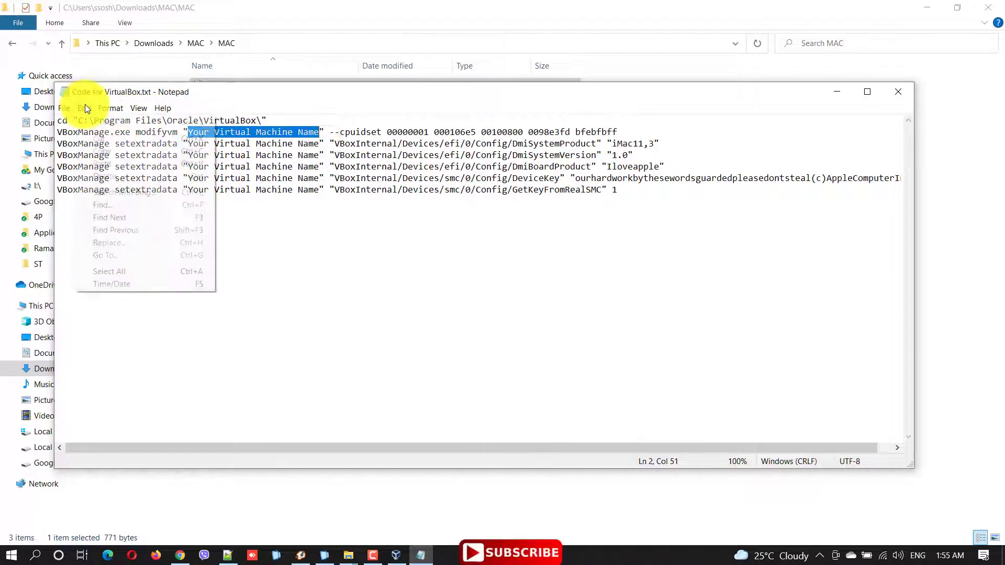
{"action": "left_click", "coordinate": [110, 242]}
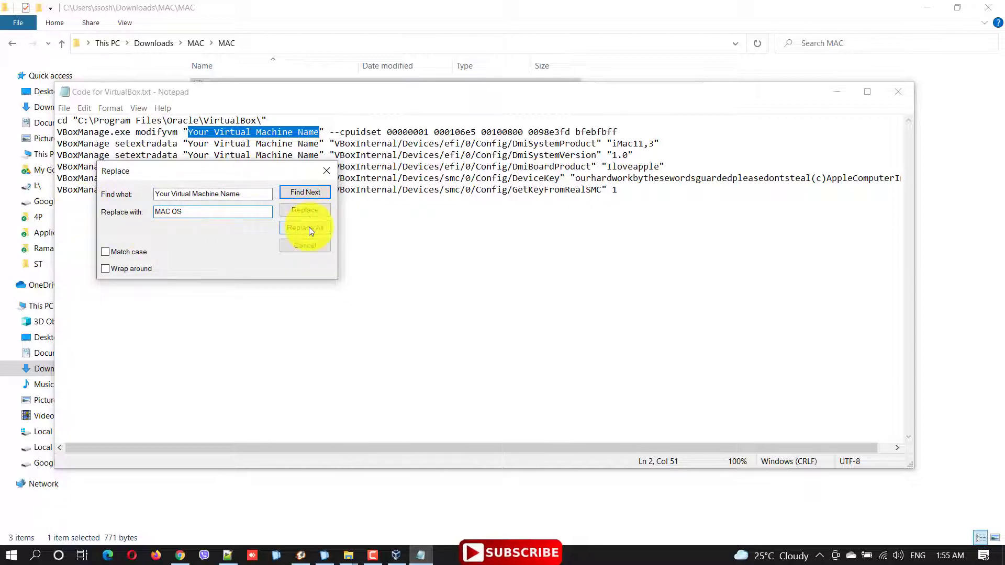
{"action": "left_click", "coordinate": [305, 227]}
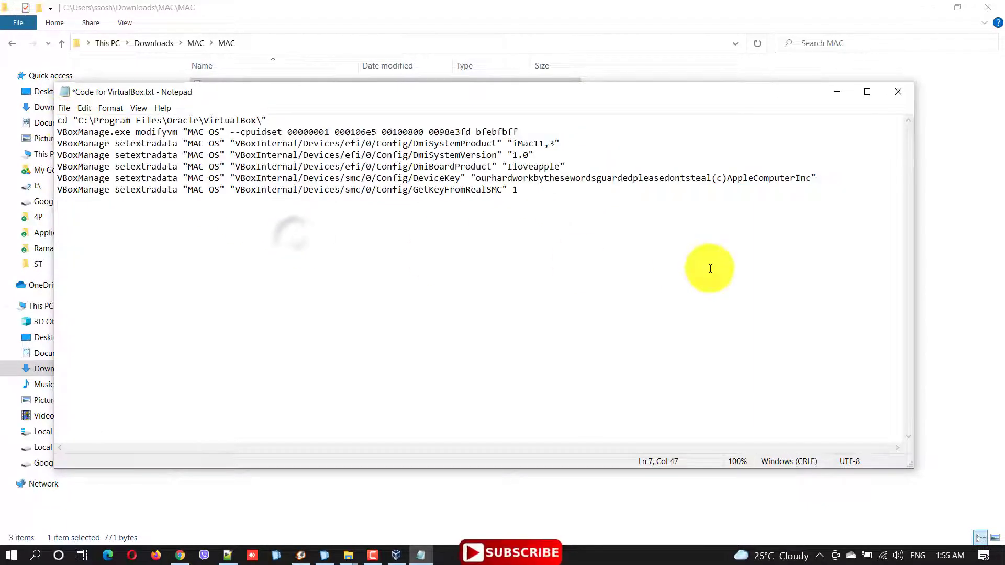
{"action": "left_click", "coordinate": [11, 555]}
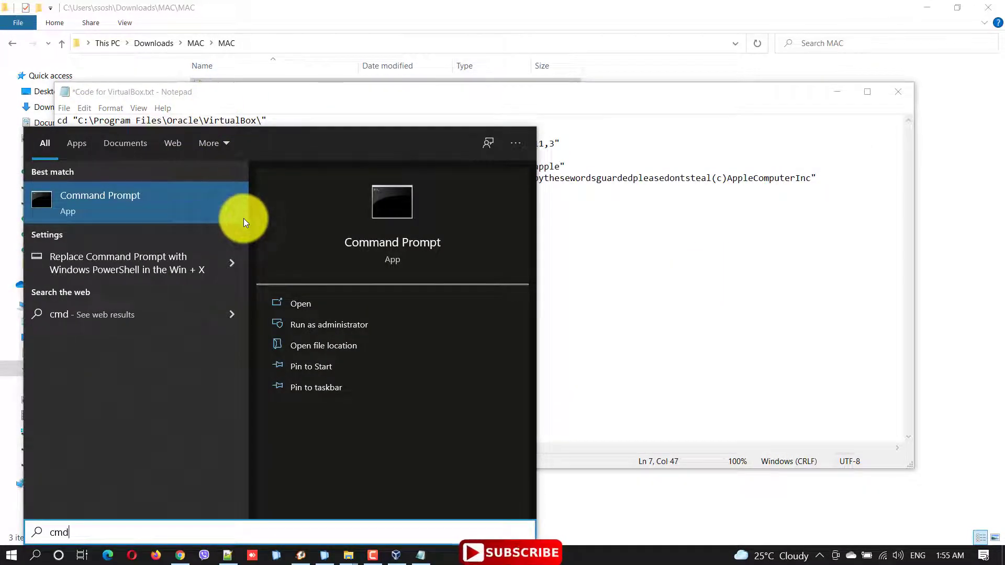
Run the VBoxManage cpuidset and setextradata commands for "MAC OS" in an administrator Command Prompt
{"action": "left_click", "coordinate": [329, 325]}
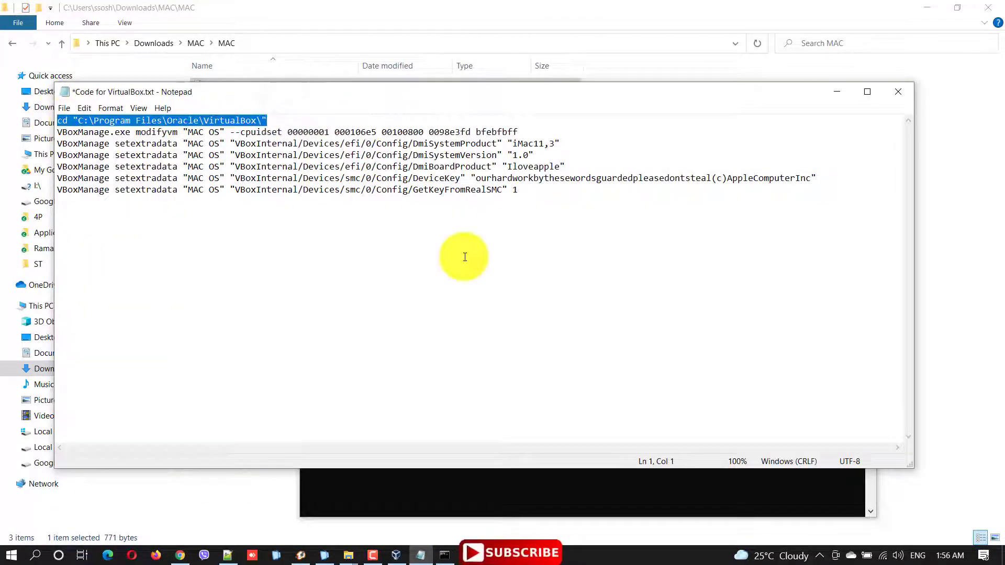
{"action": "mouse_move", "coordinate": [561, 430]}
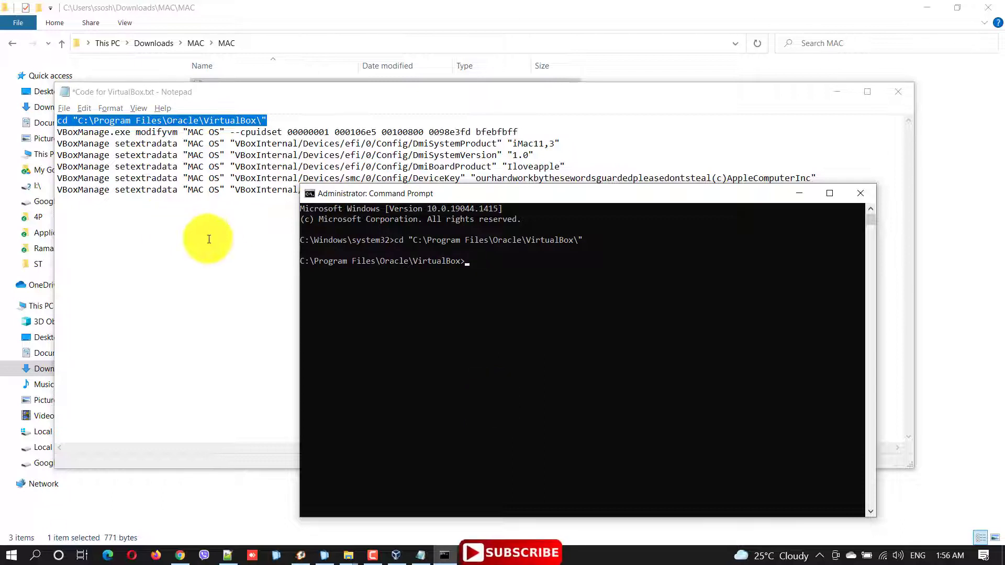
{"action": "mouse_move", "coordinate": [416, 246]}
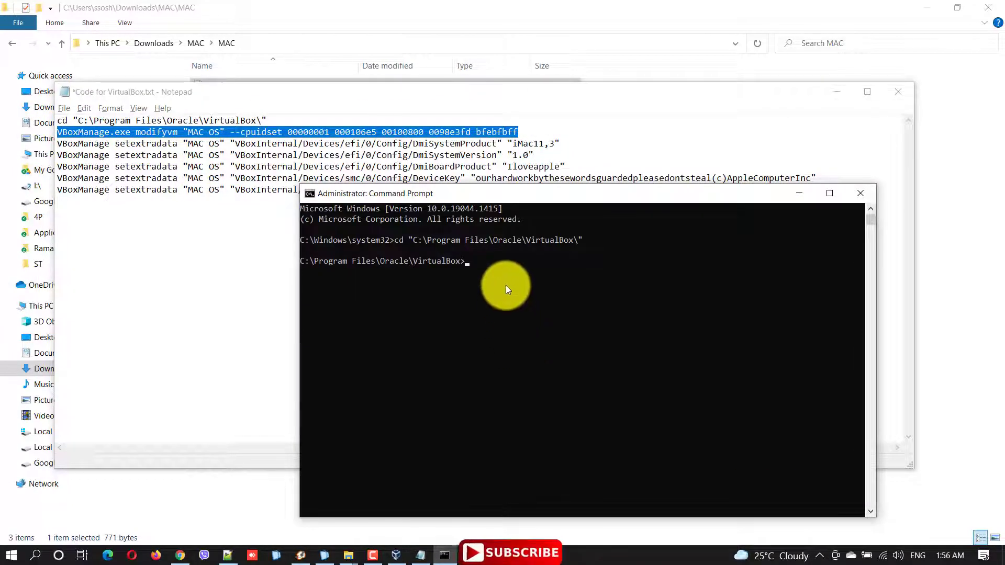
{"action": "type", "text": "VBoxManage.exe modifyvm \"MAC OS\" --cpuidset 00000001 000106e5 00100800 0098e3fd bfebfbff"}
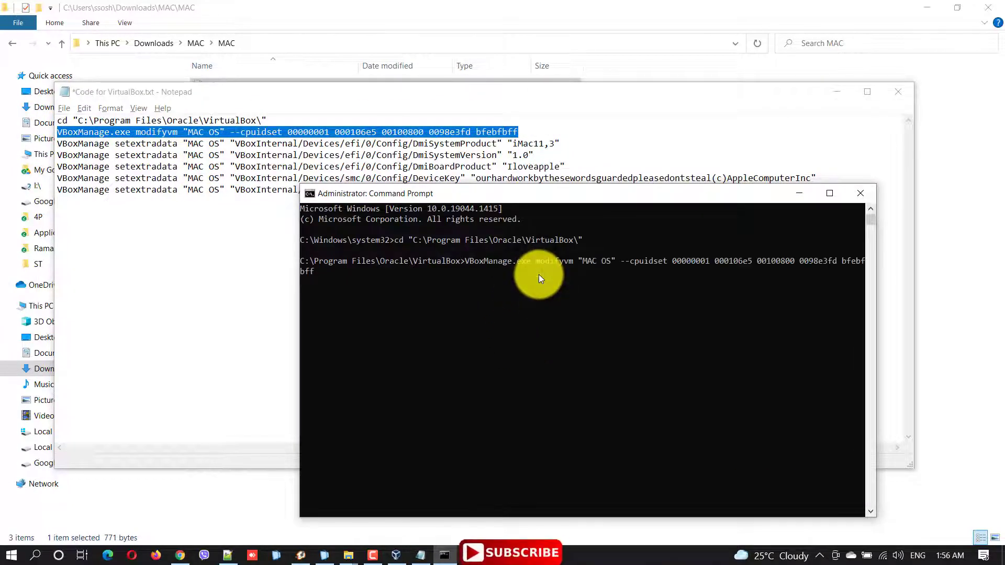
{"action": "key", "text": "Enter"}
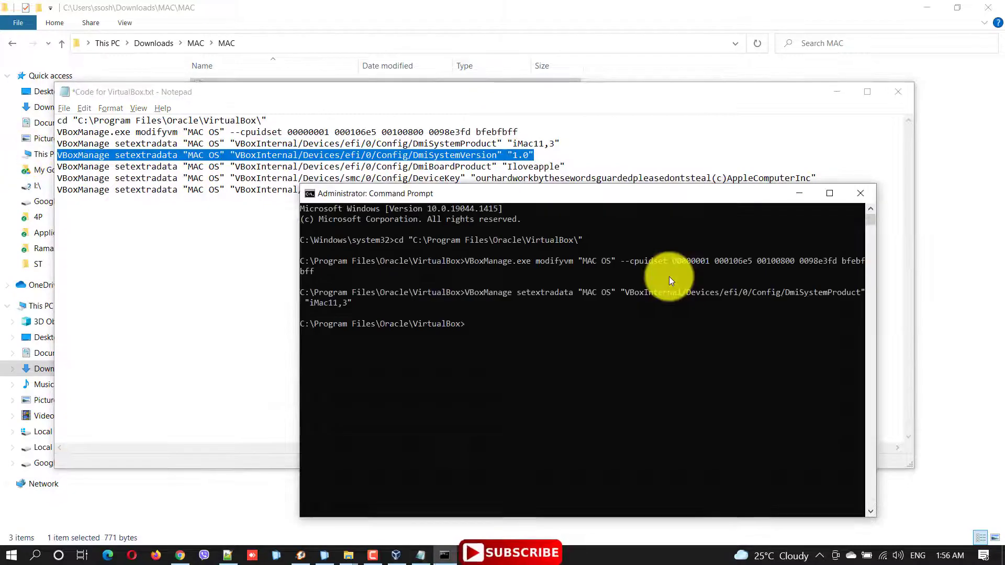
{"action": "key", "text": "Enter"}
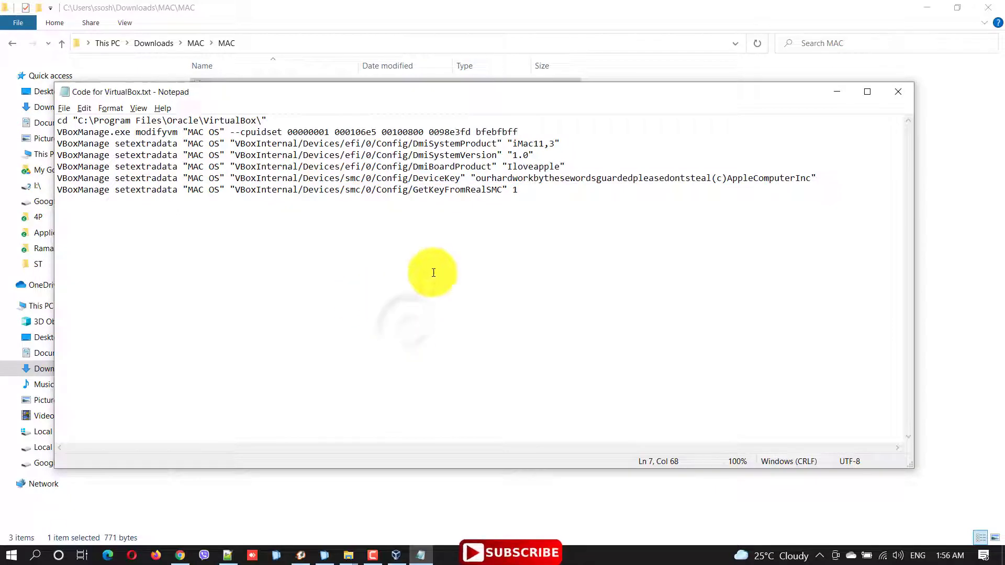
Close Notepad, launch VirtualBox from the desktop, and start the MAC OS VM
{"action": "left_click", "coordinate": [897, 91]}
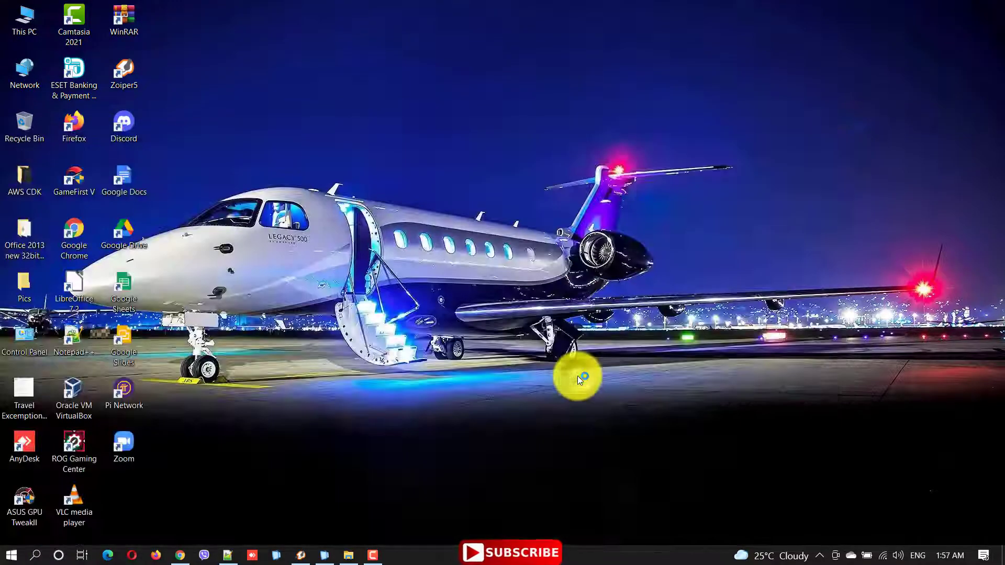
{"action": "double_click", "coordinate": [74, 388]}
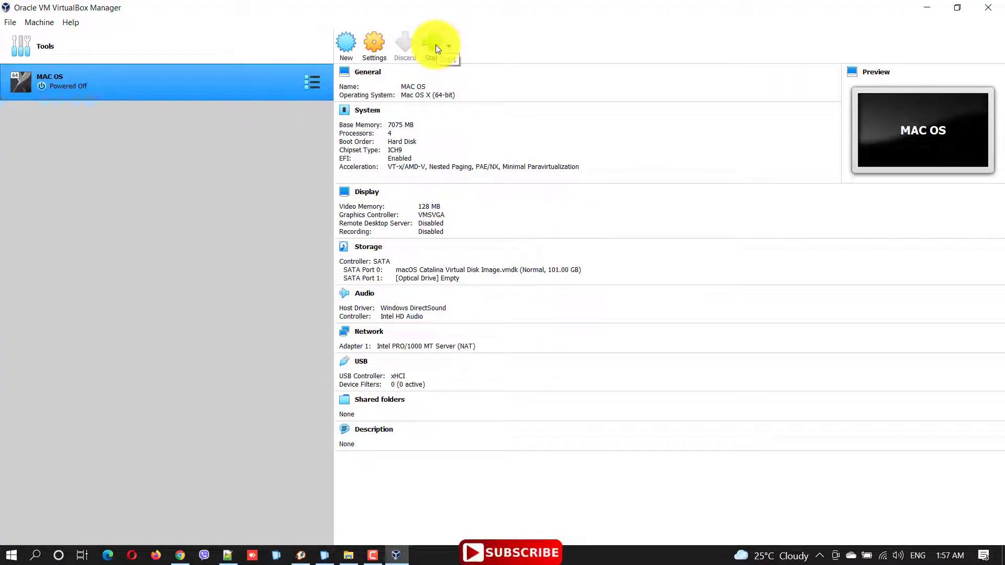
{"action": "left_click", "coordinate": [433, 45]}
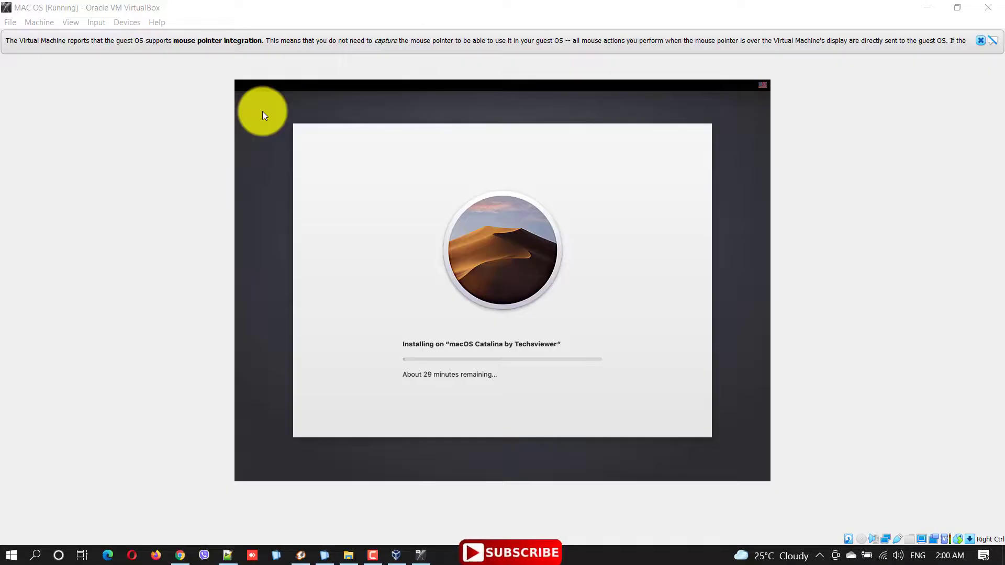
{"action": "mouse_move", "coordinate": [567, 292]}
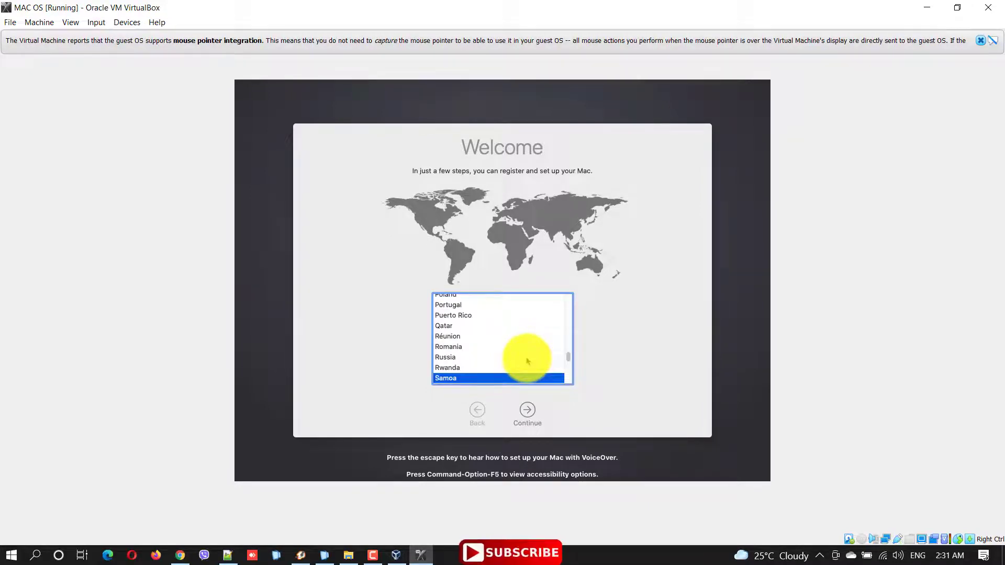
Choose Sri Lanka from the Welcome country list and continue
{"action": "scroll", "scroll_direction": "down", "scroll_amount": 3}
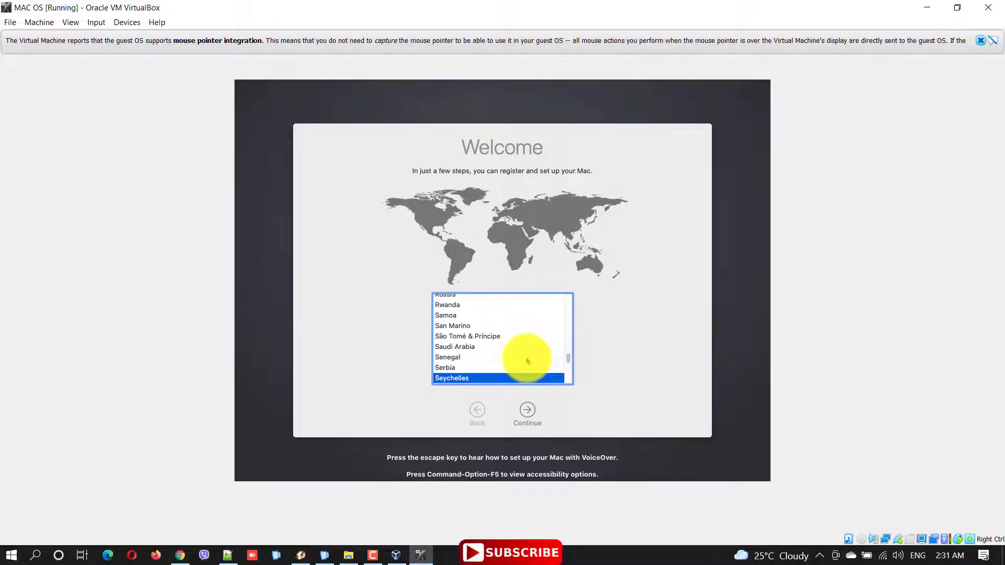
{"action": "scroll", "scroll_direction": "down", "scroll_amount": 3}
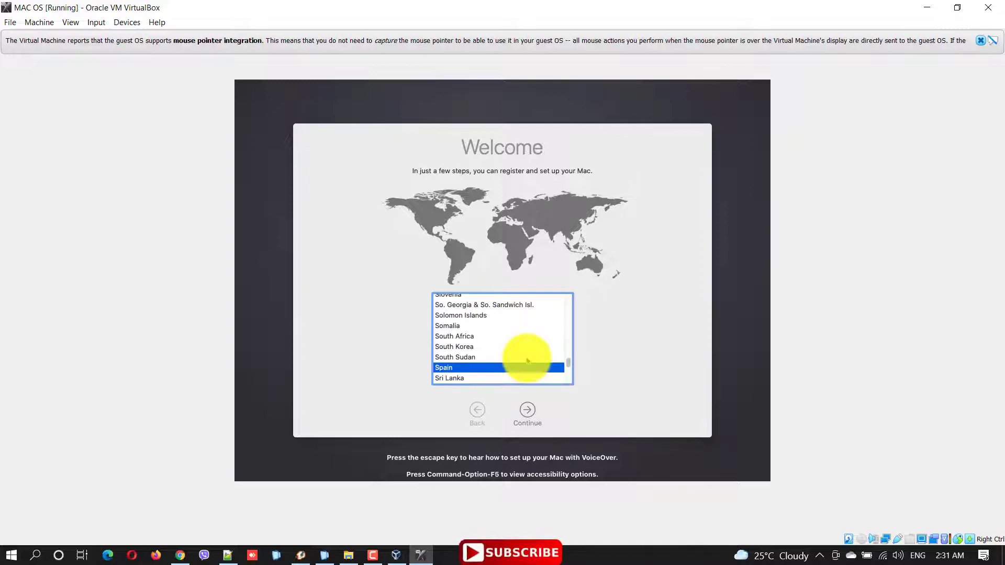
{"action": "left_click", "coordinate": [449, 377]}
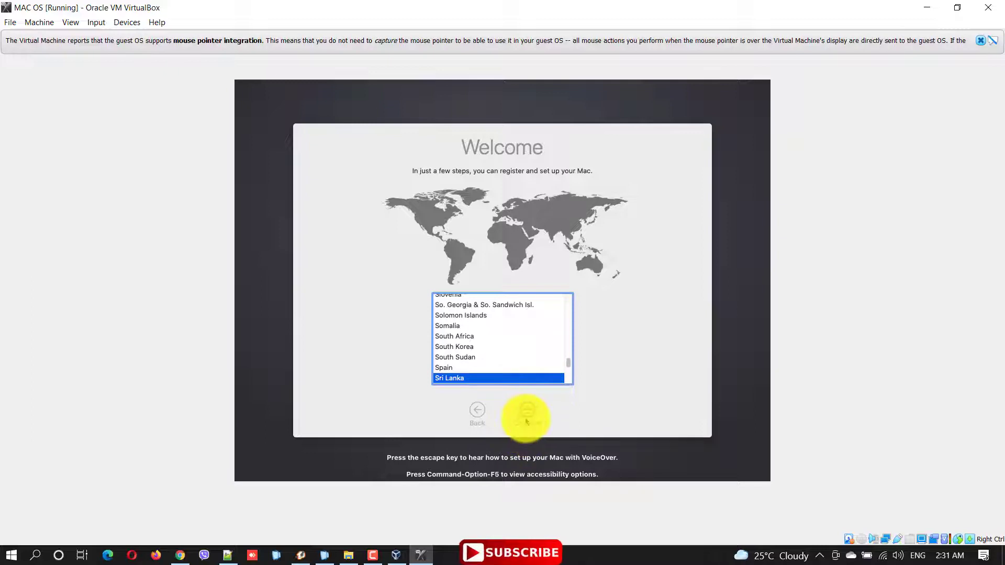
{"action": "left_click", "coordinate": [527, 414]}
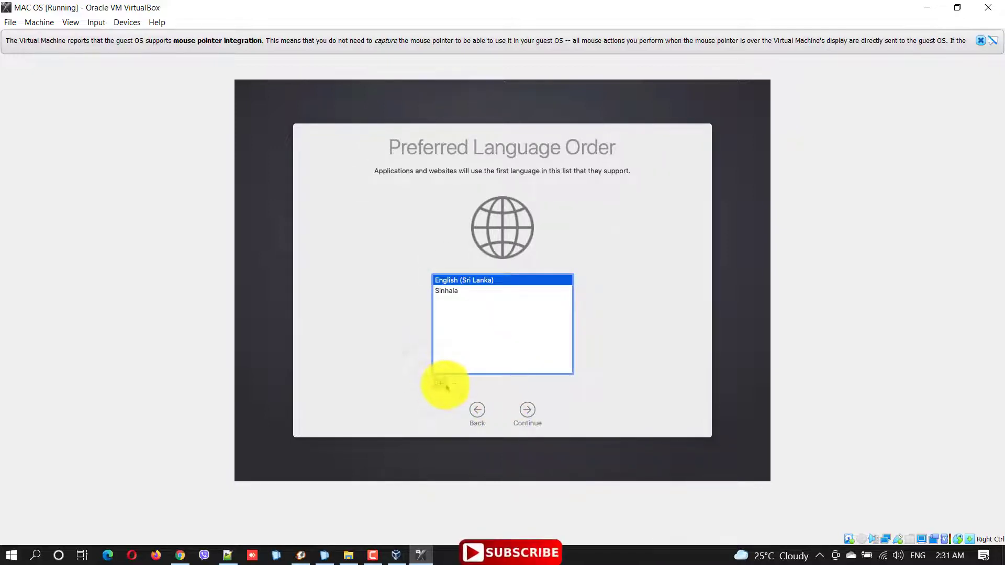
{"action": "mouse_move", "coordinate": [458, 383]}
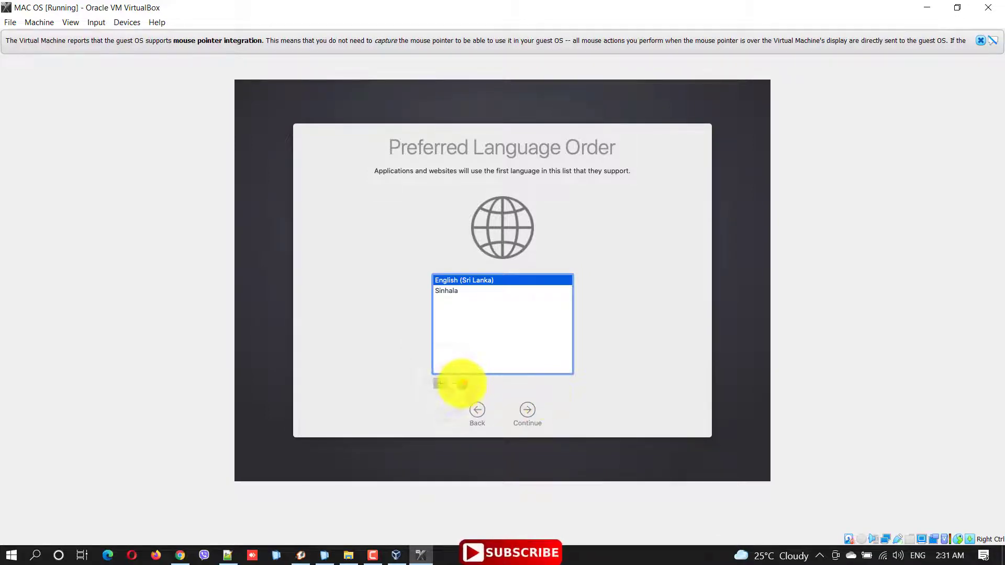
Add English (US) to the Preferred Language Order and continue
{"action": "left_click", "coordinate": [440, 383]}
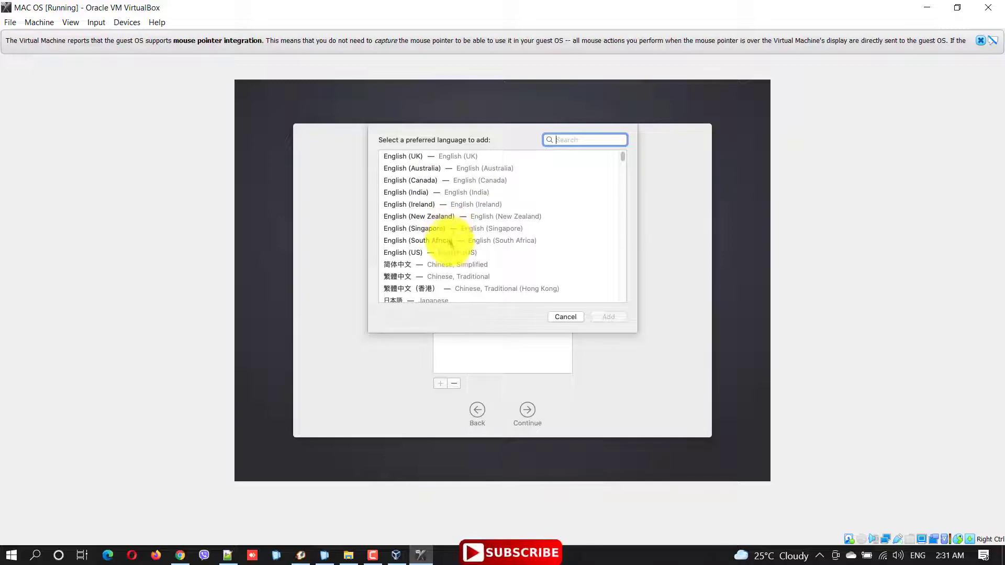
{"action": "left_click", "coordinate": [403, 253]}
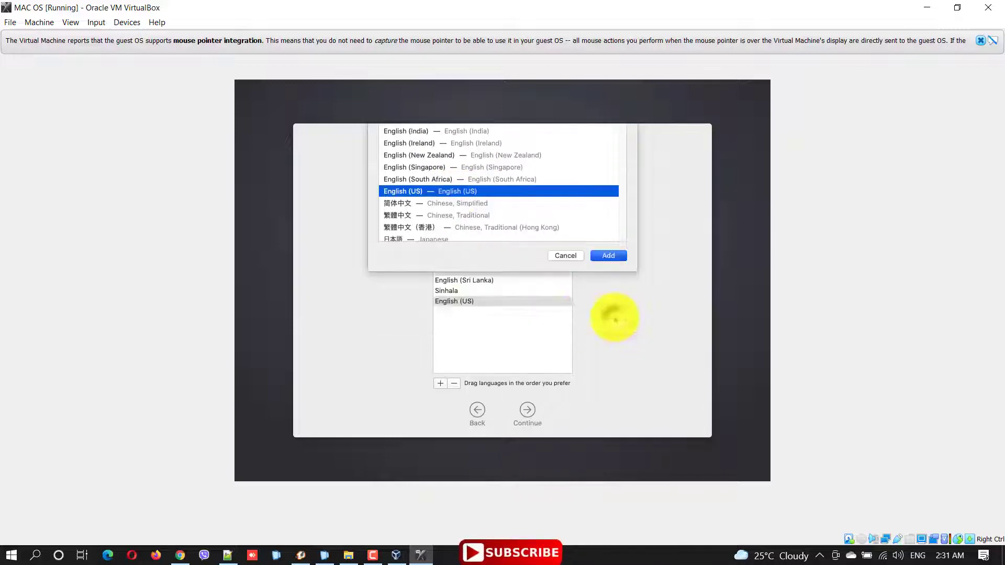
{"action": "left_click", "coordinate": [526, 413]}
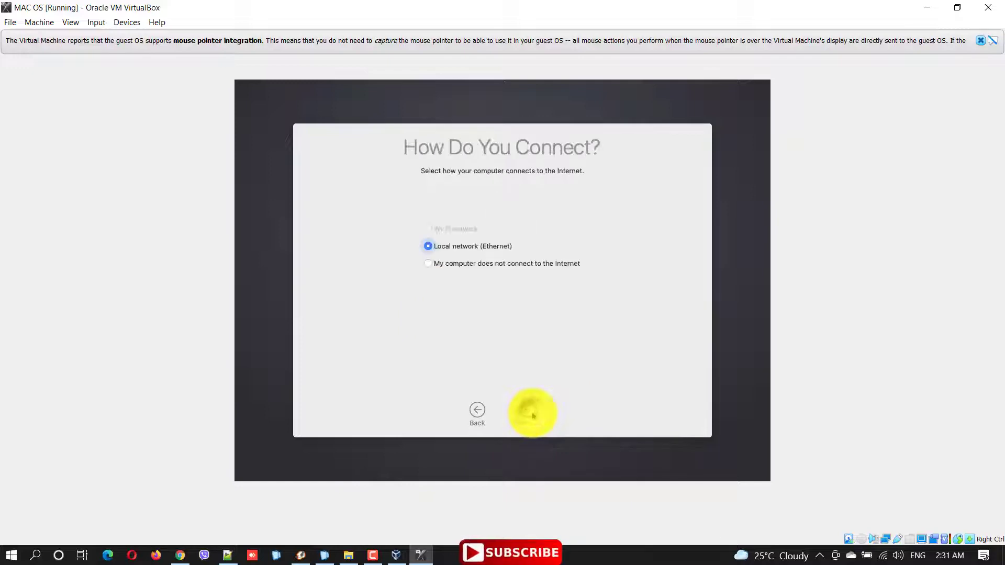
Continue past the Ethernet and Data & Privacy screens and agree to the license terms
{"action": "left_click", "coordinate": [533, 413]}
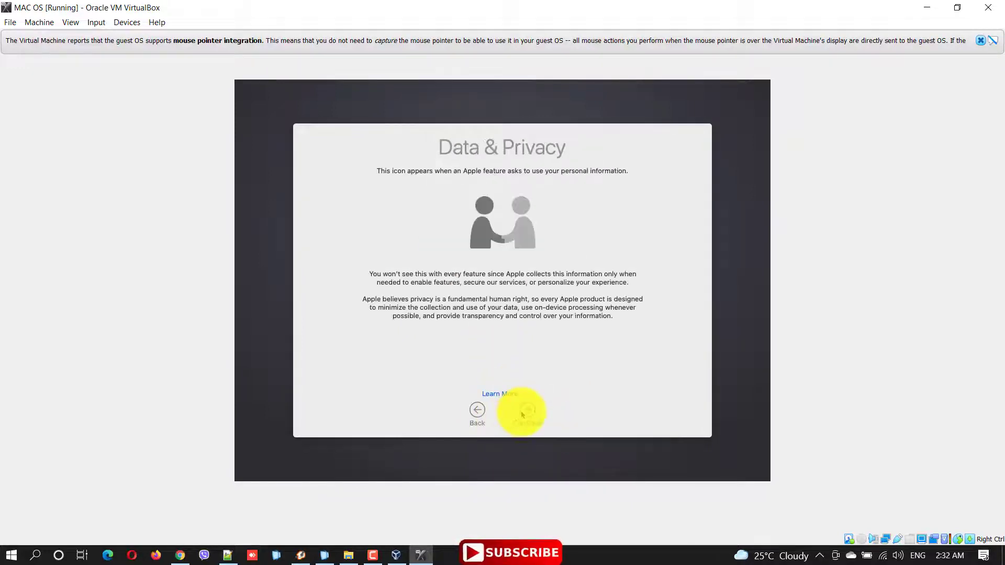
{"action": "left_click", "coordinate": [521, 411]}
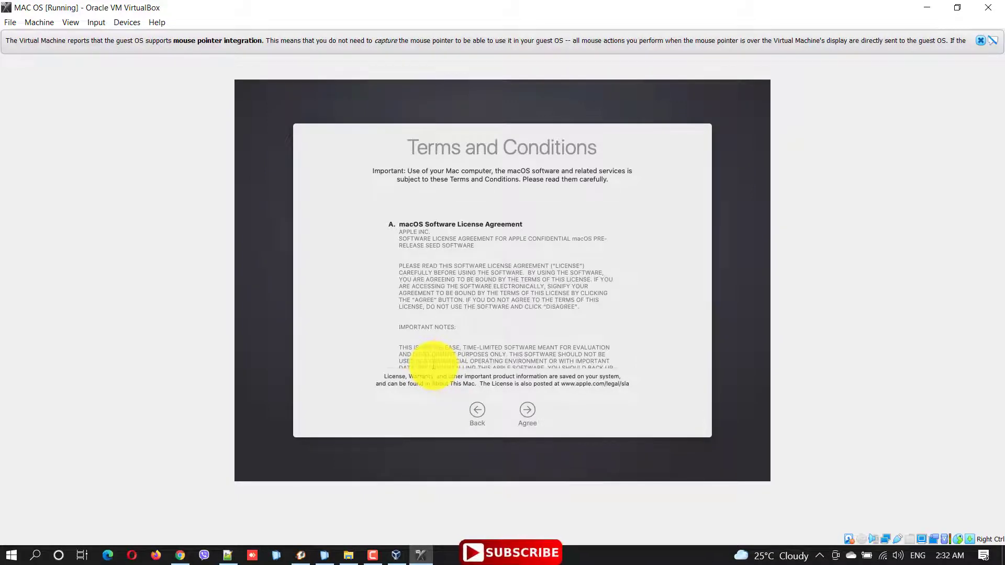
{"action": "mouse_move", "coordinate": [688, 361]}
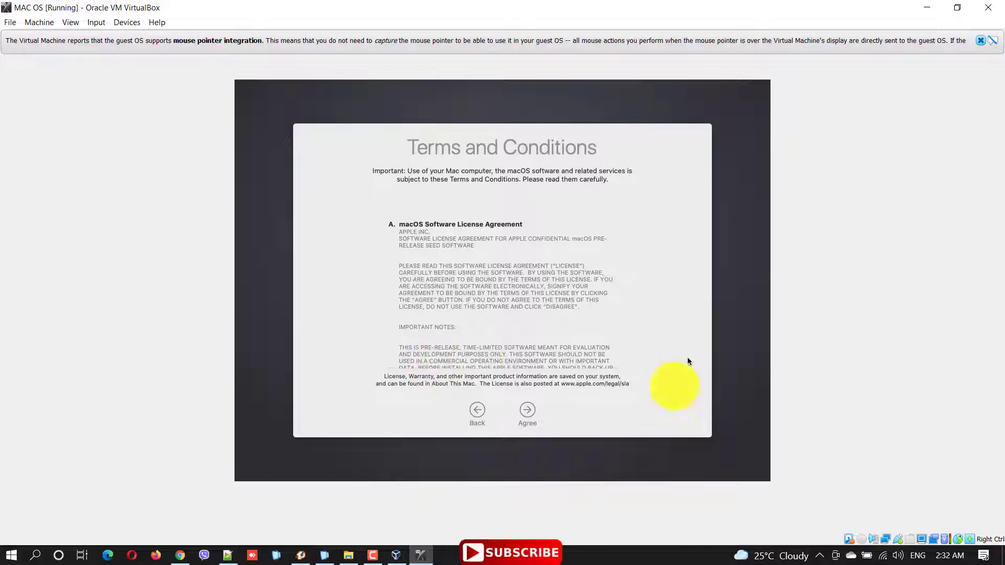
{"action": "left_click", "coordinate": [527, 410]}
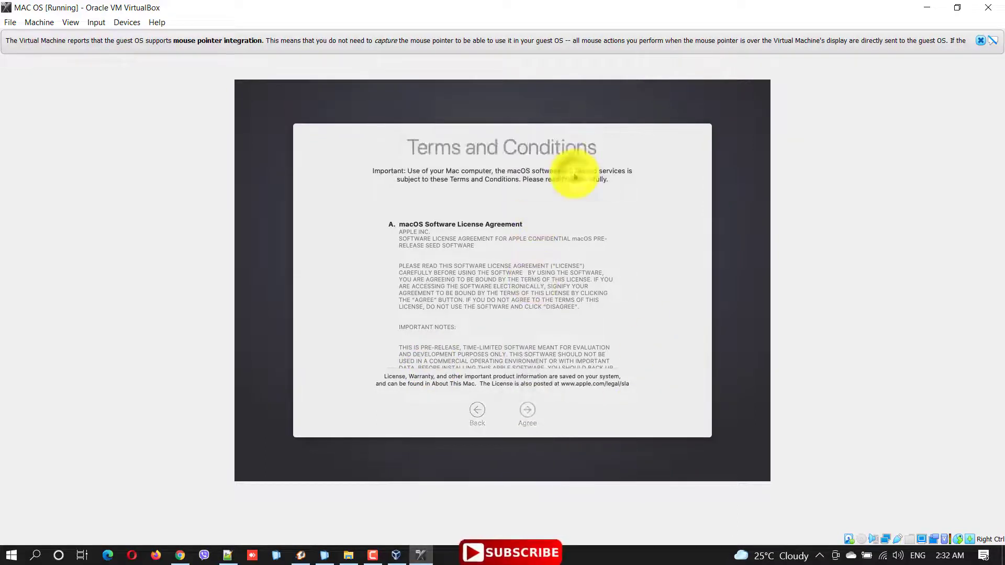
{"action": "left_click", "coordinate": [527, 414]}
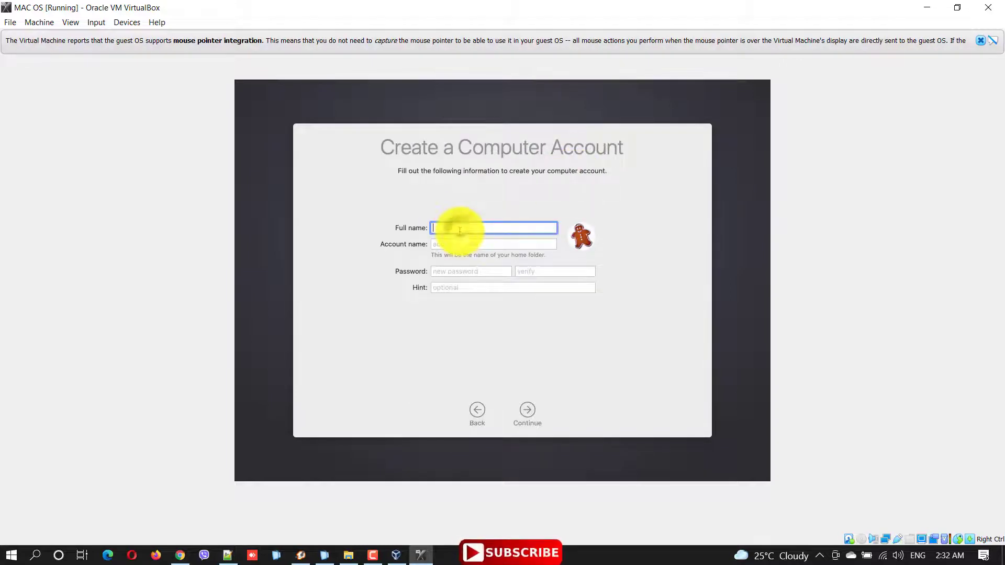
Create the 'Sadit' account, accept Express Set Up, skip Screen Time, and pick Dark appearance
{"action": "type", "text": "Sadit"}
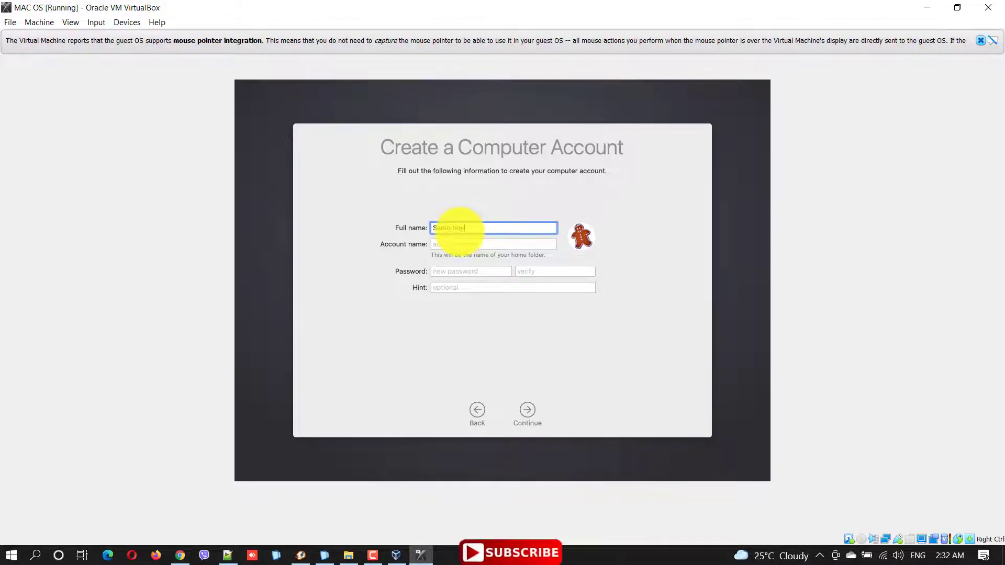
{"action": "left_click", "coordinate": [527, 410]}
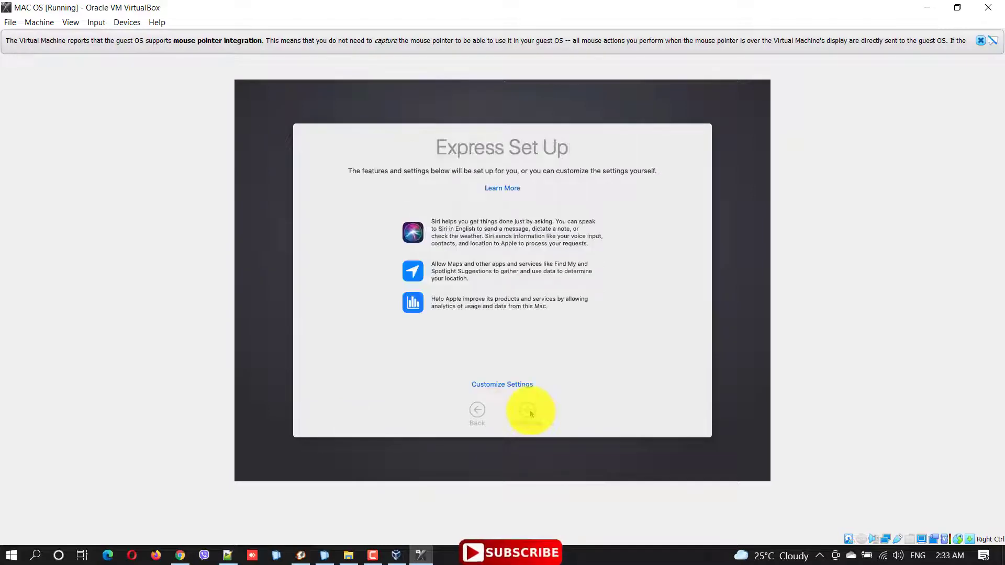
{"action": "left_click", "coordinate": [530, 411]}
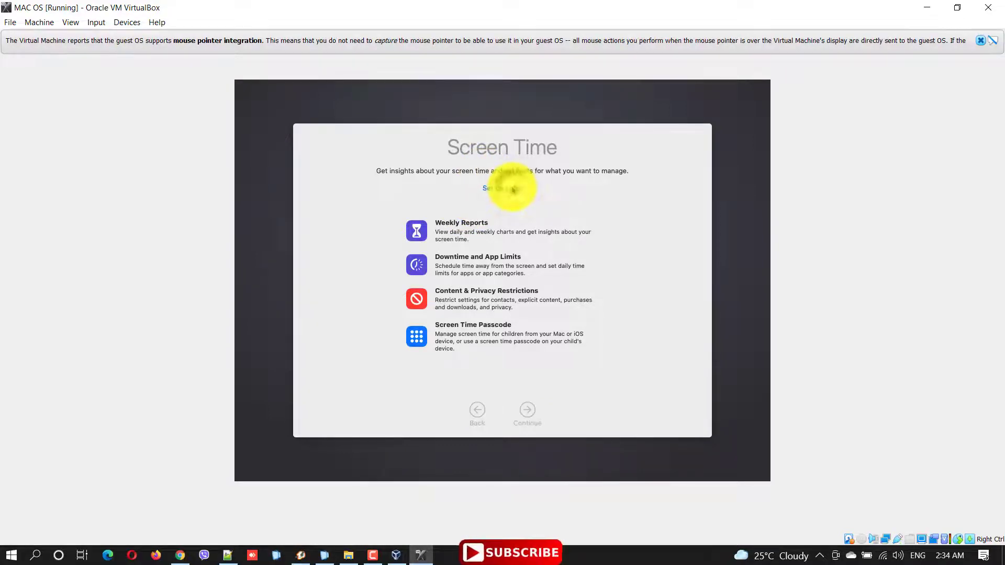
{"action": "left_click", "coordinate": [527, 409]}
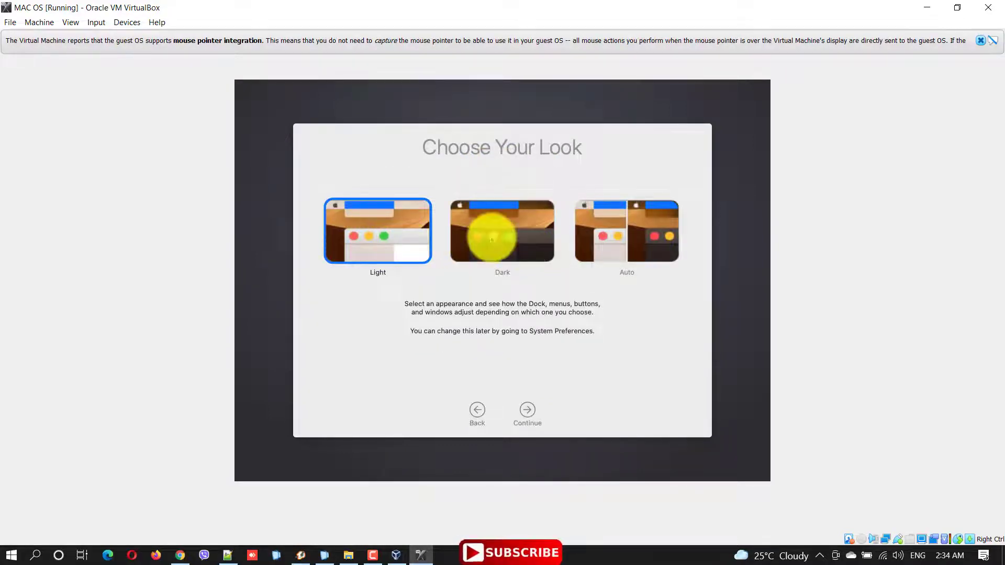
{"action": "left_click", "coordinate": [502, 231]}
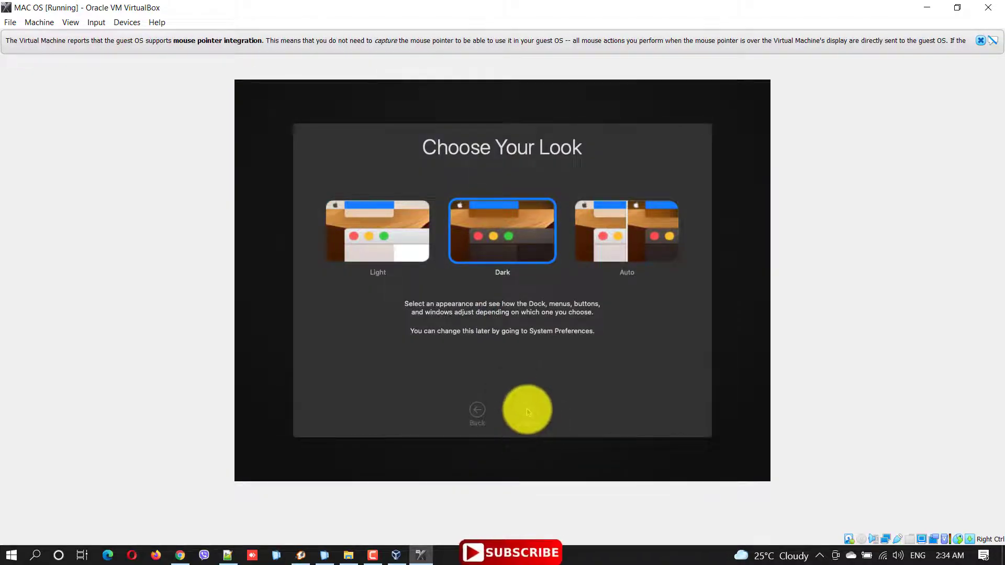
{"action": "left_click", "coordinate": [527, 411]}
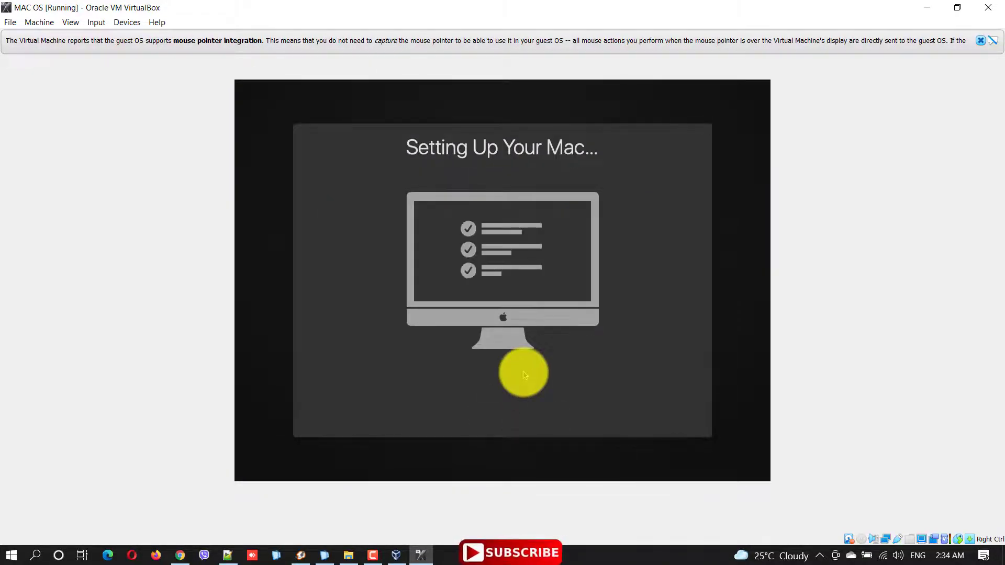